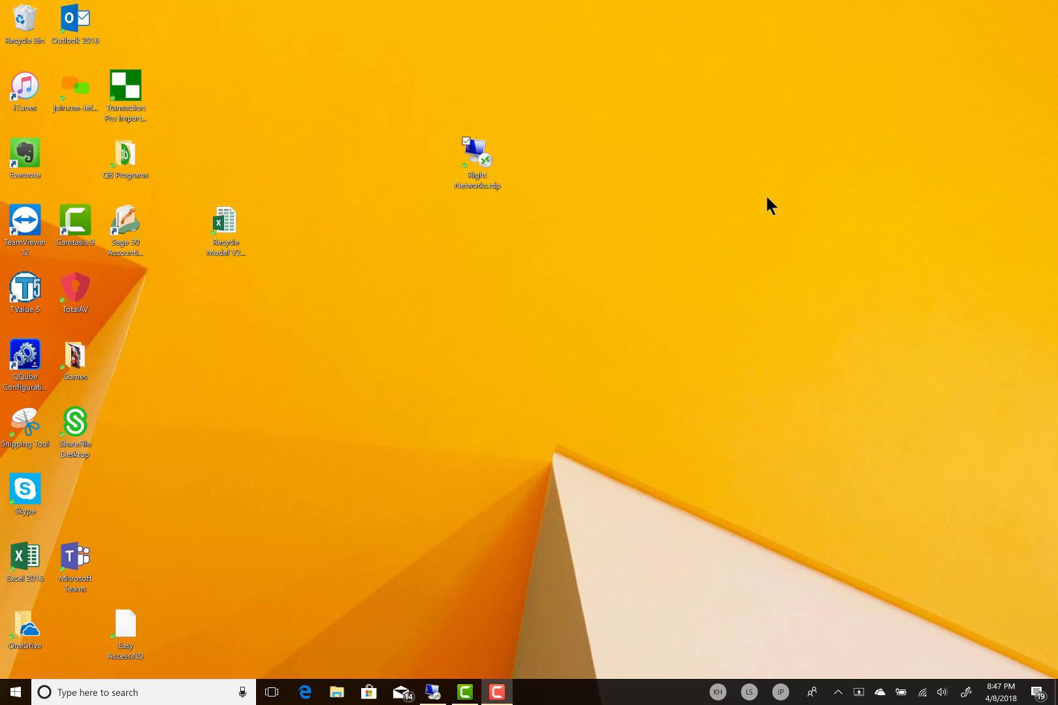
pyautogui.moveTo(469, 400)
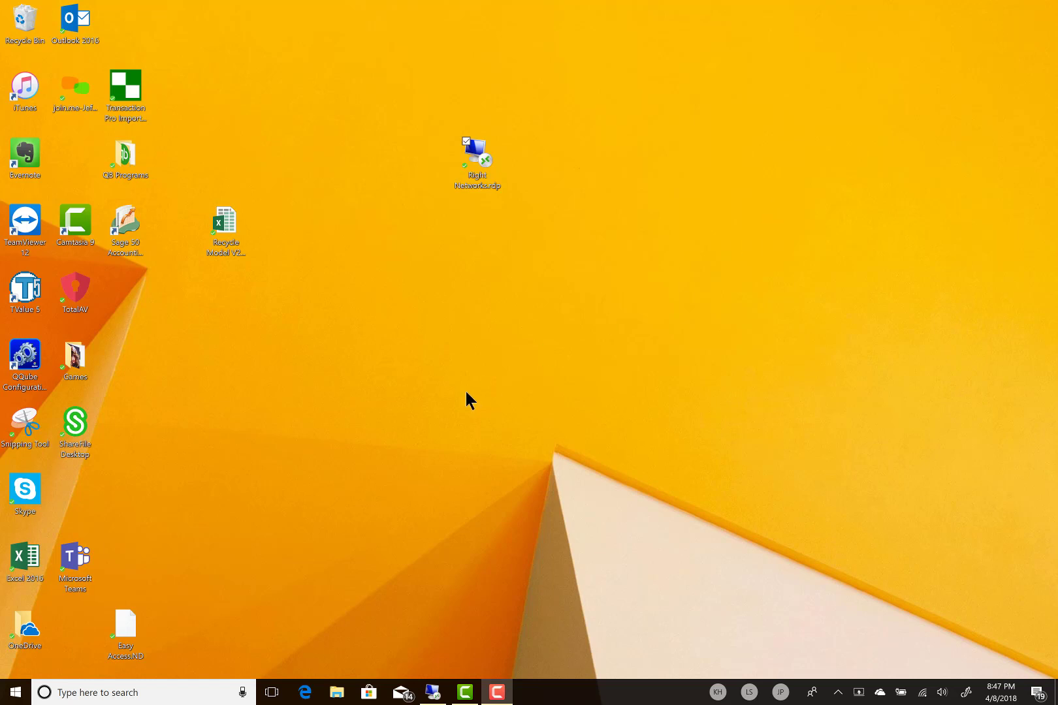
pyautogui.moveTo(478, 194)
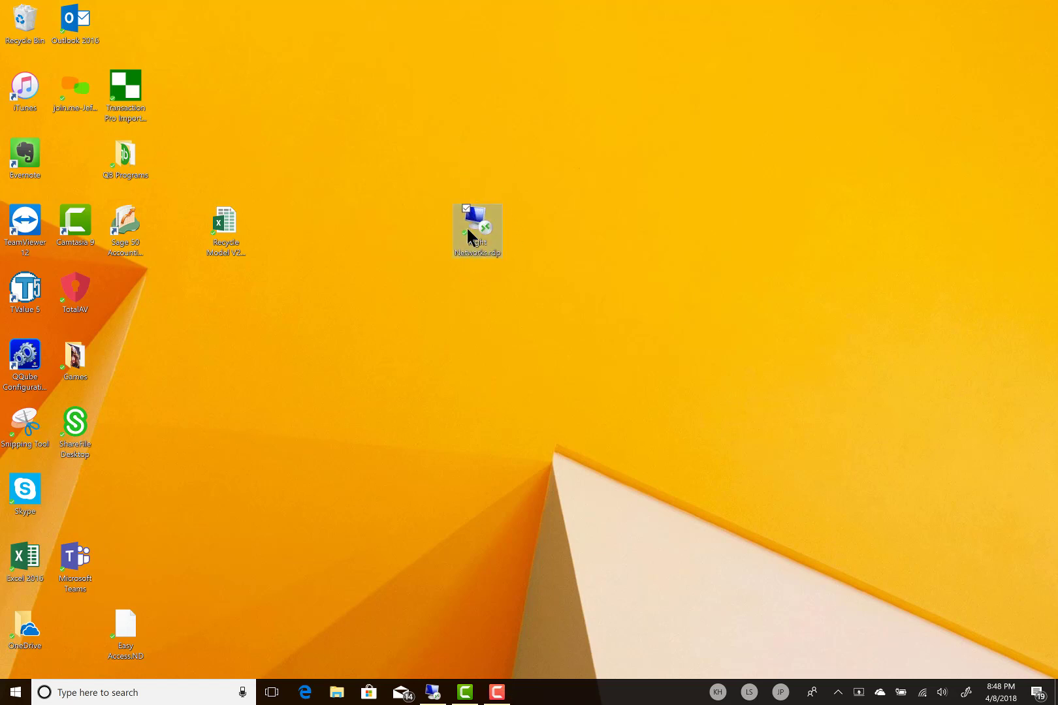
pyautogui.moveTo(460, 286)
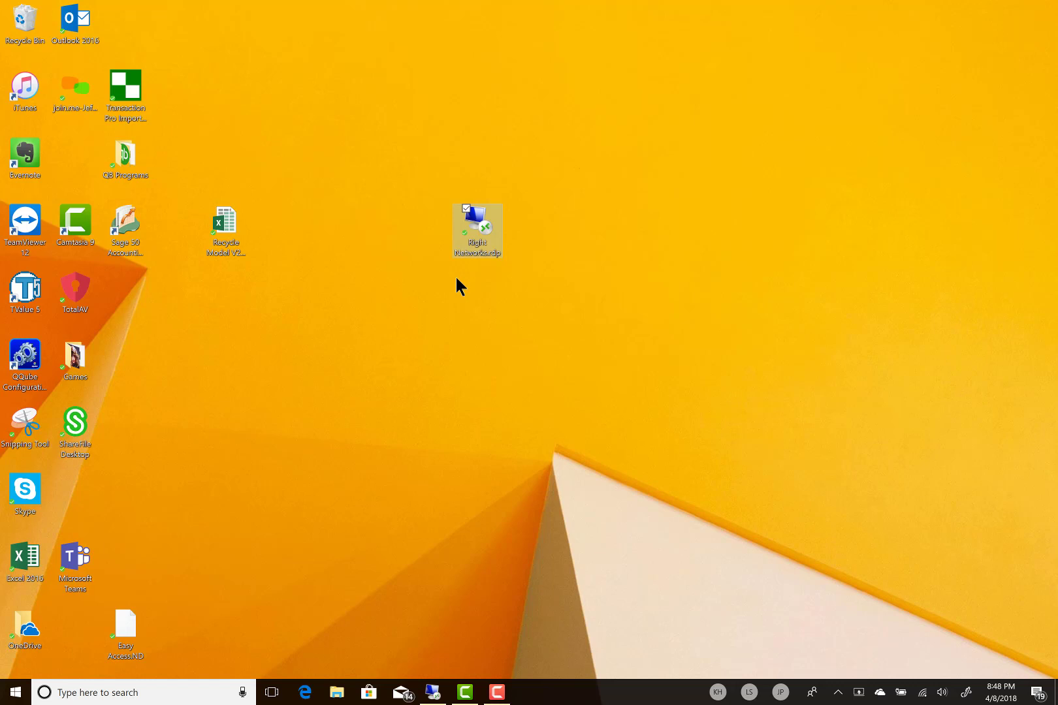
pyautogui.moveTo(523, 250)
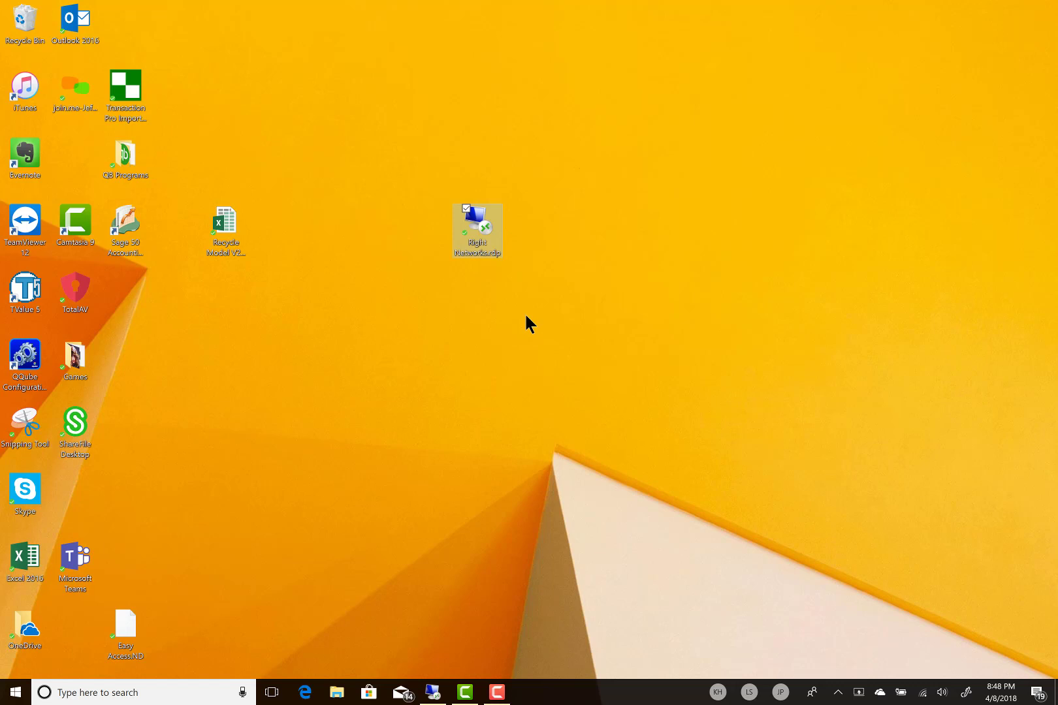
pyautogui.moveTo(429, 686)
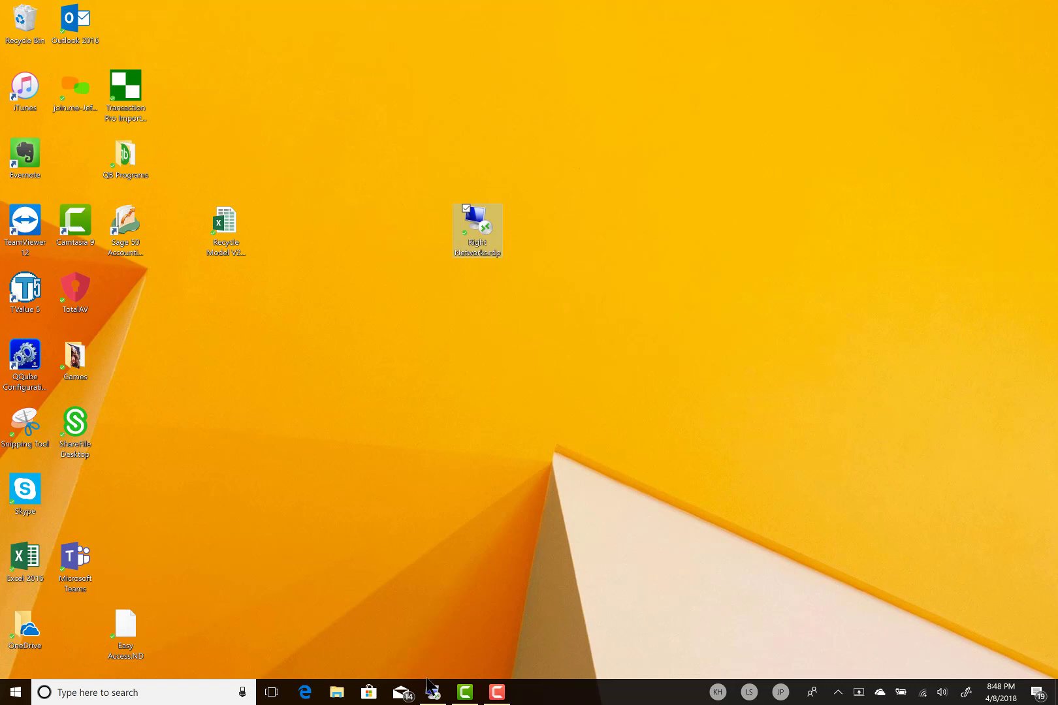
# Launch Right Networks.rdp, restore the session to a smaller window, and nudge it left
pyautogui.doubleClick(476, 226)
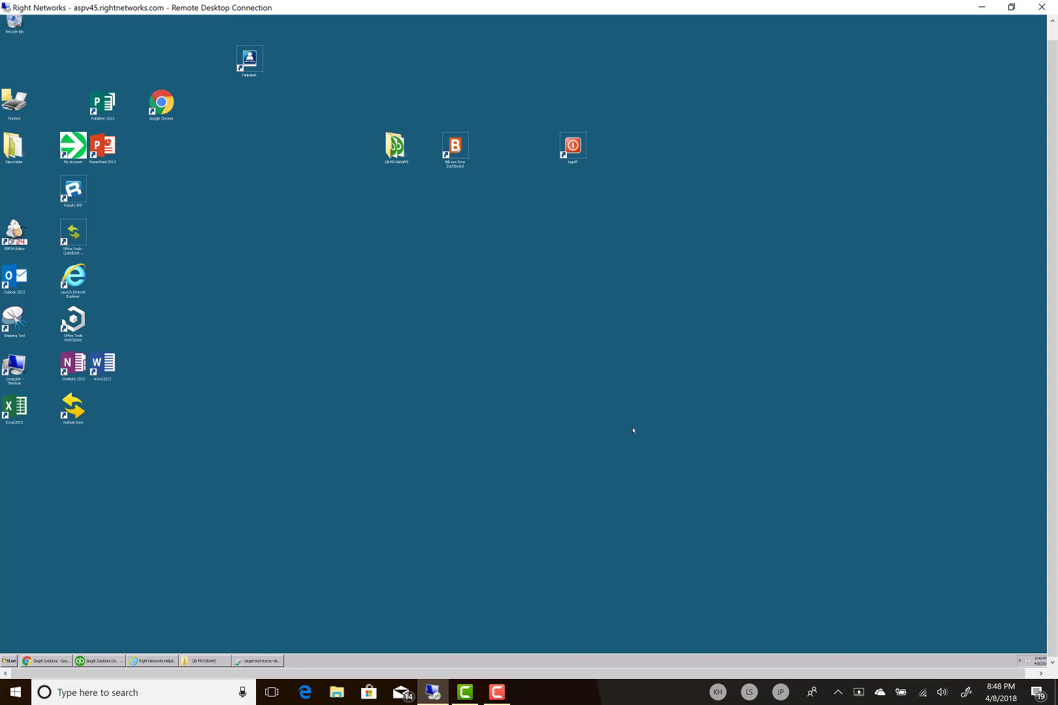
pyautogui.moveTo(387, 440)
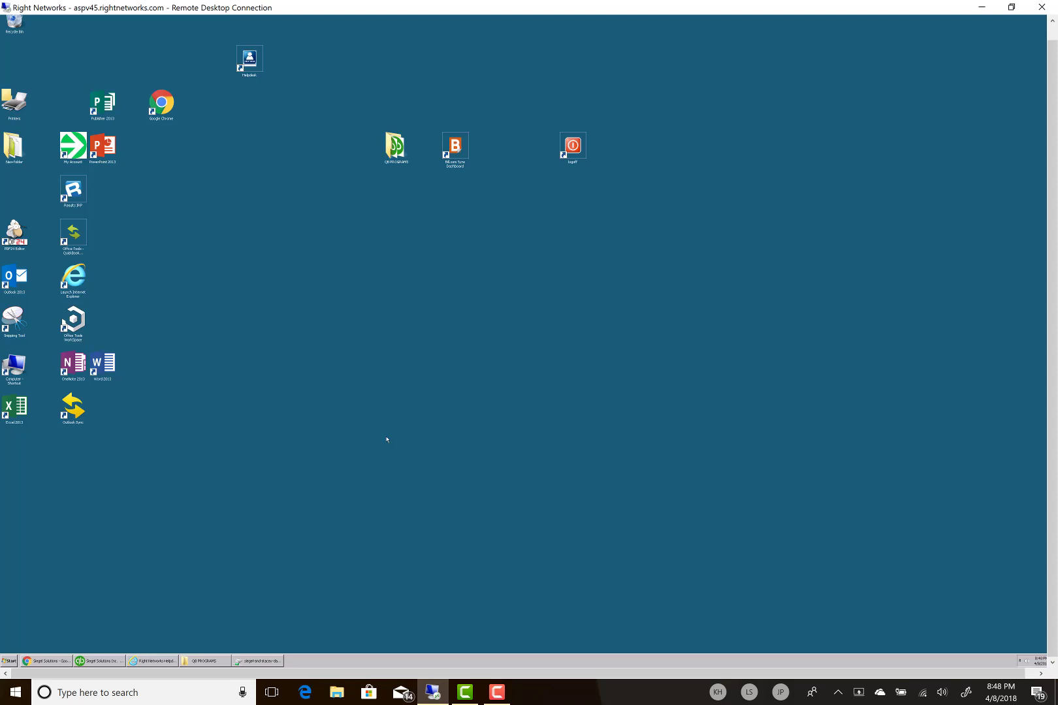
pyautogui.moveTo(1014, 11)
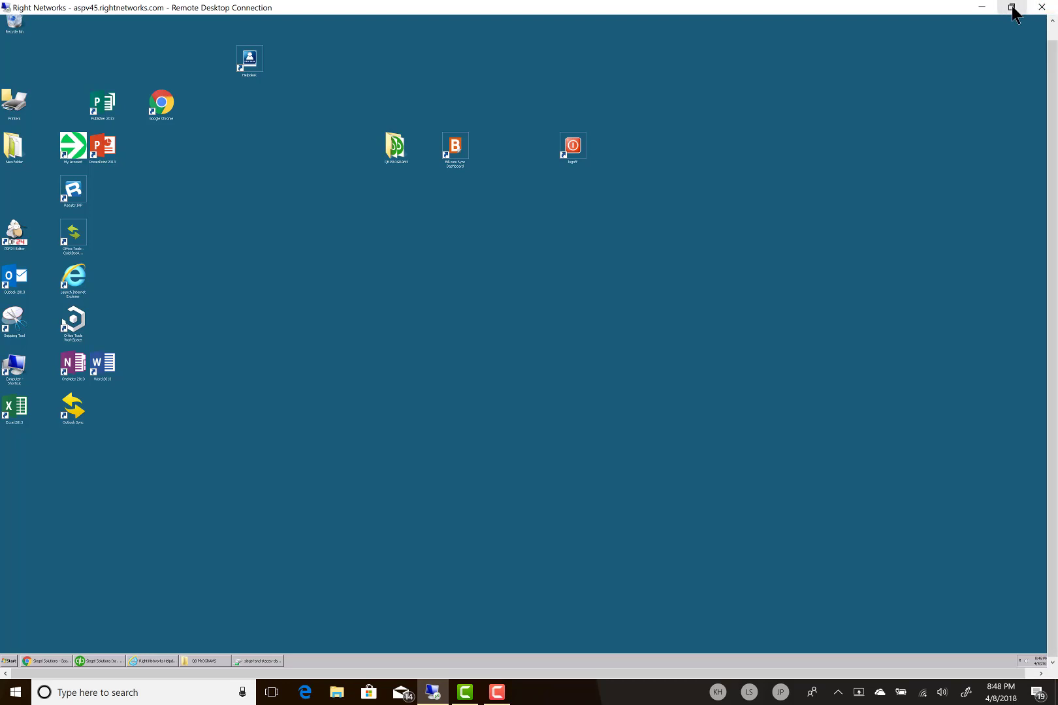
pyautogui.click(1013, 7)
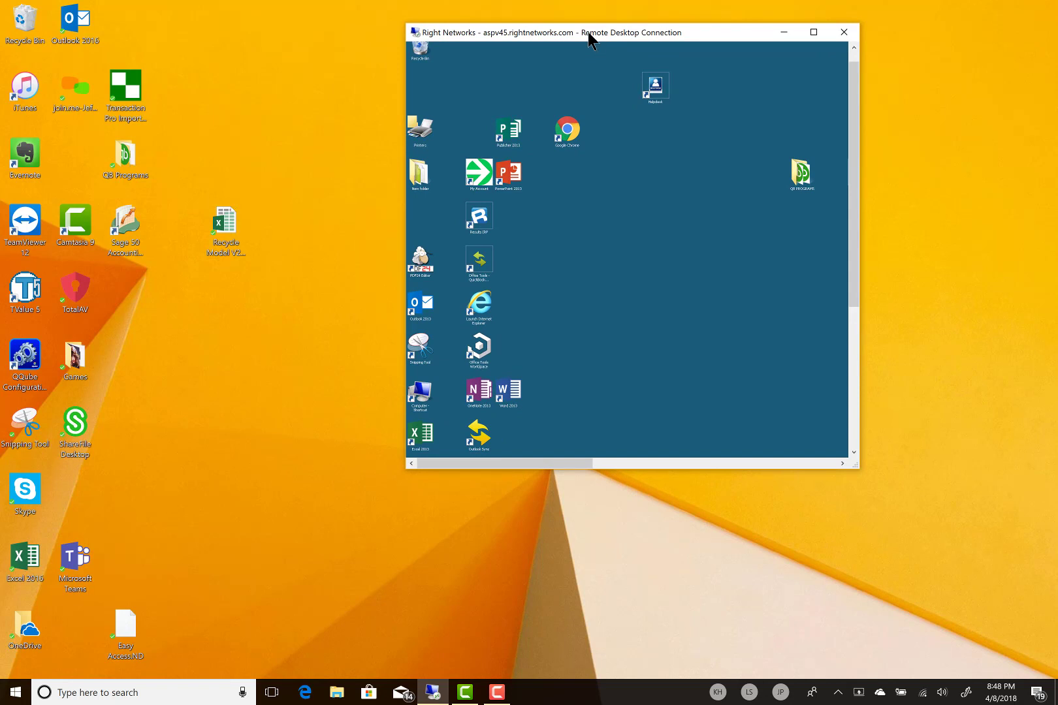
pyautogui.moveTo(591, 32); pyautogui.dragTo(574, 31)
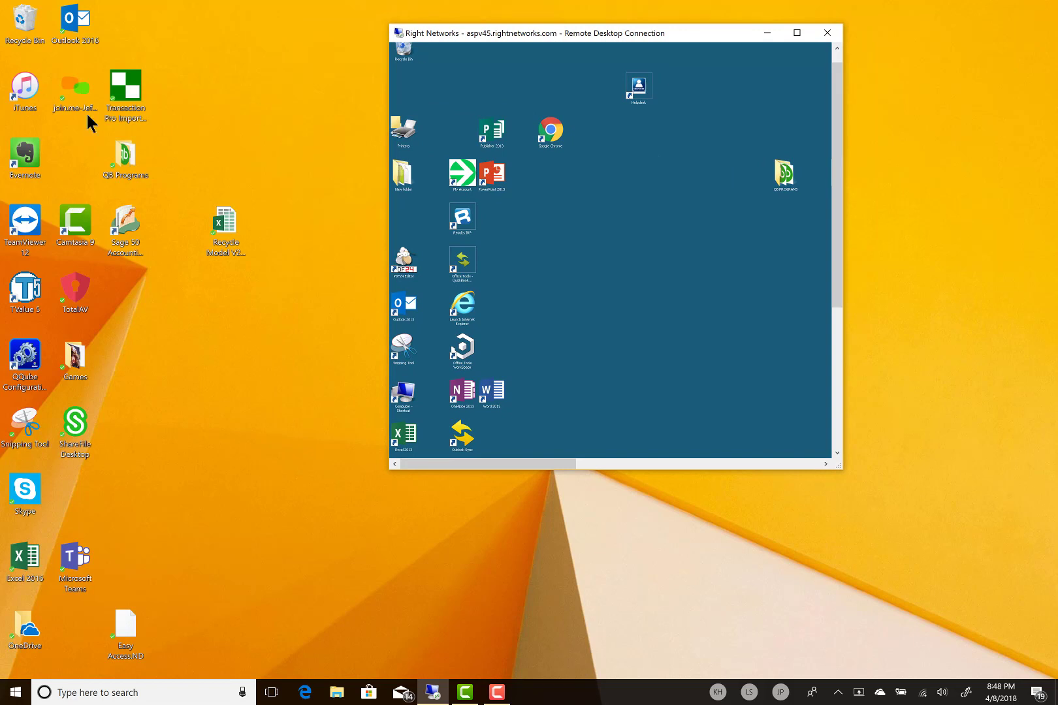
pyautogui.moveTo(106, 343)
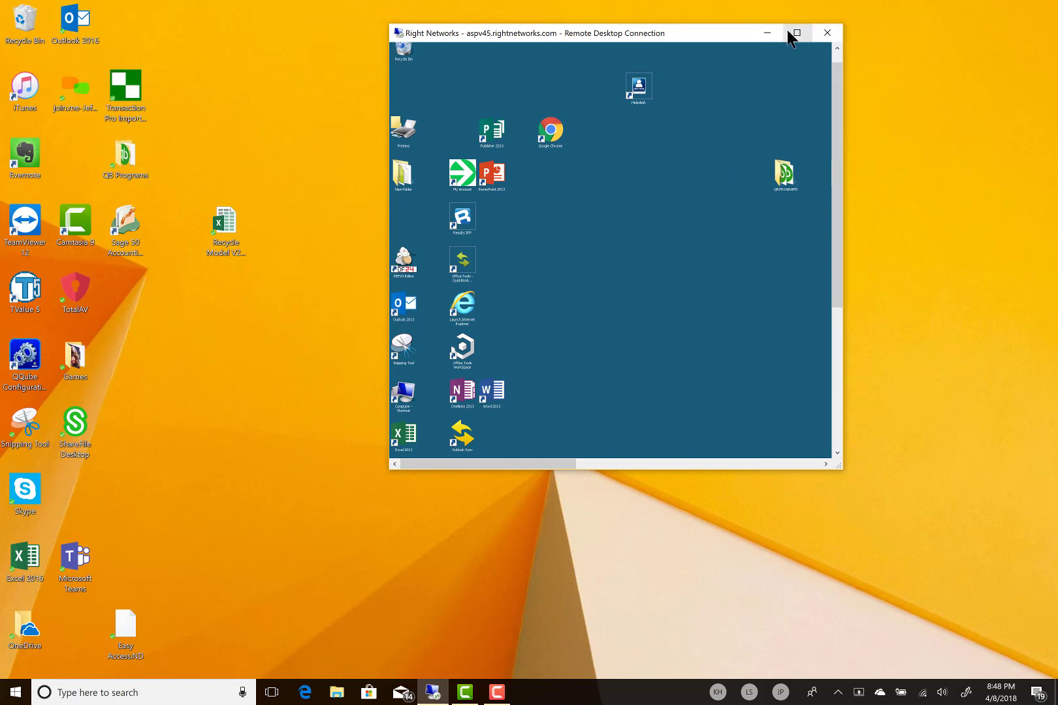
pyautogui.moveTo(803, 46)
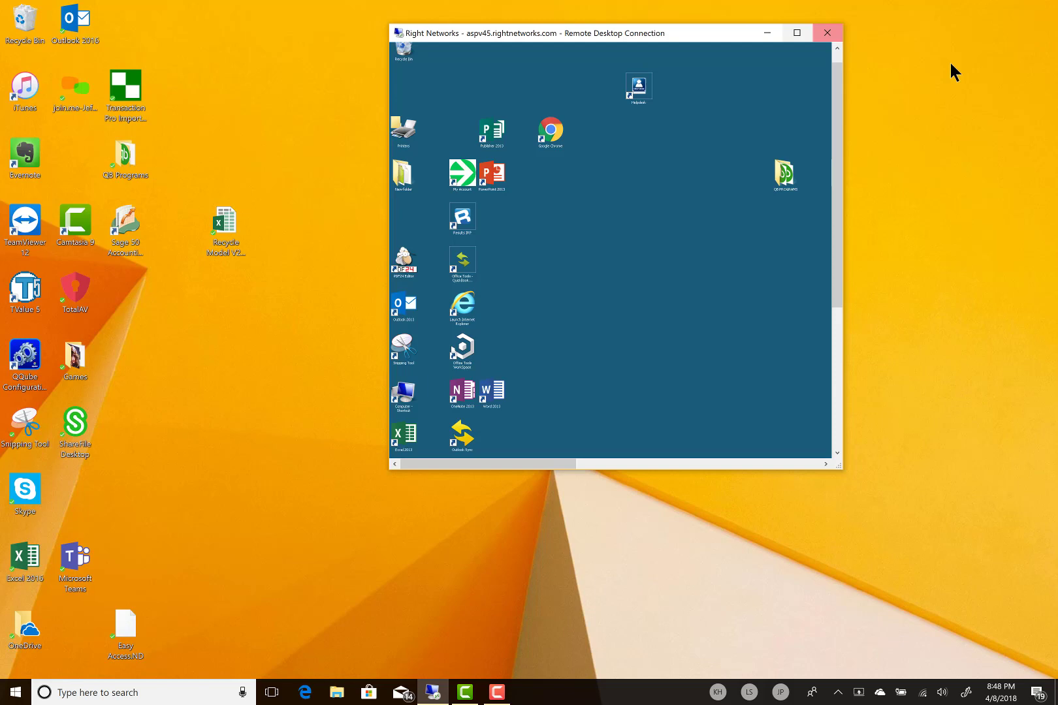
pyautogui.moveTo(798, 33)
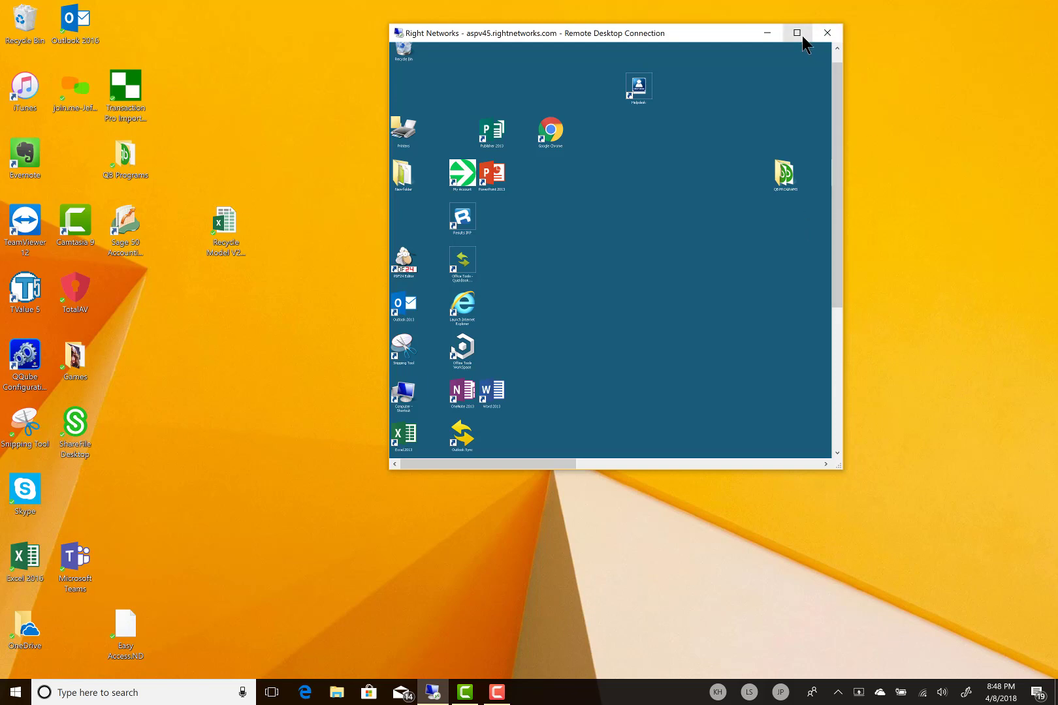
# Maximize the Right Networks session and drag the QB PROGRAMS shortcut left and down
pyautogui.click(797, 32)
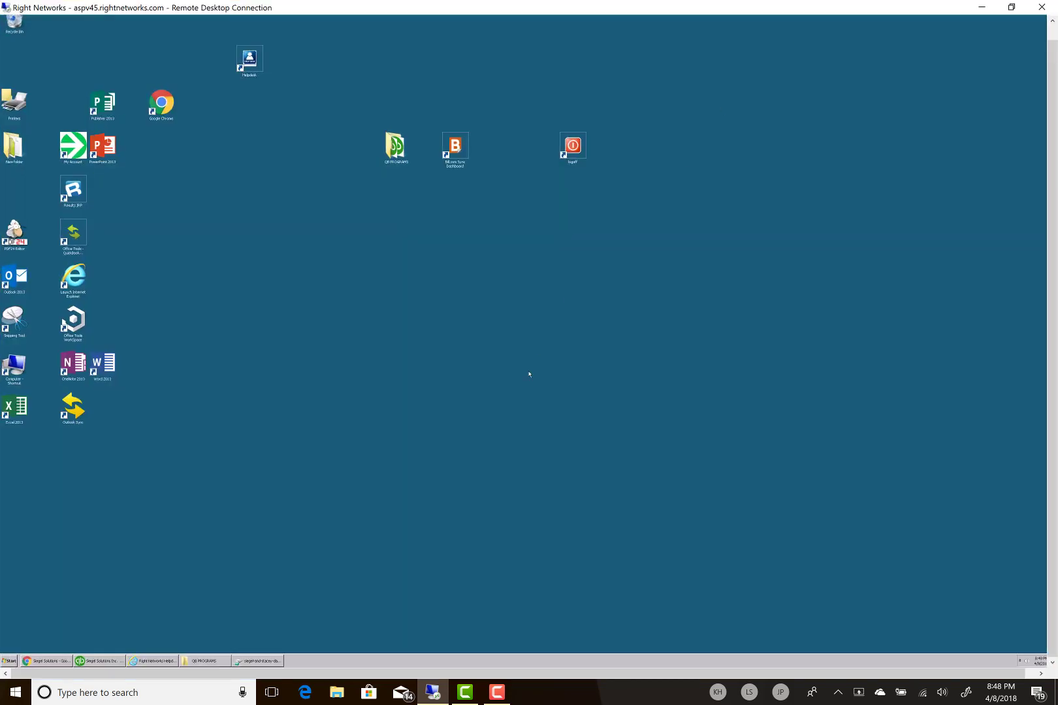
pyautogui.moveTo(600, 327)
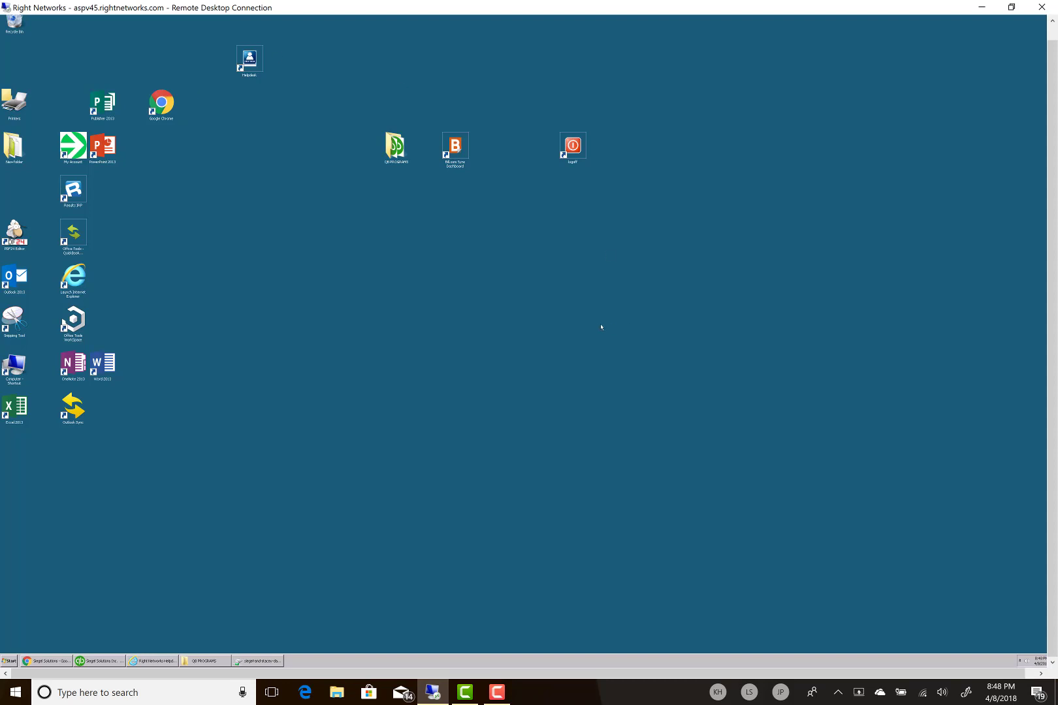
pyautogui.moveTo(330, 323)
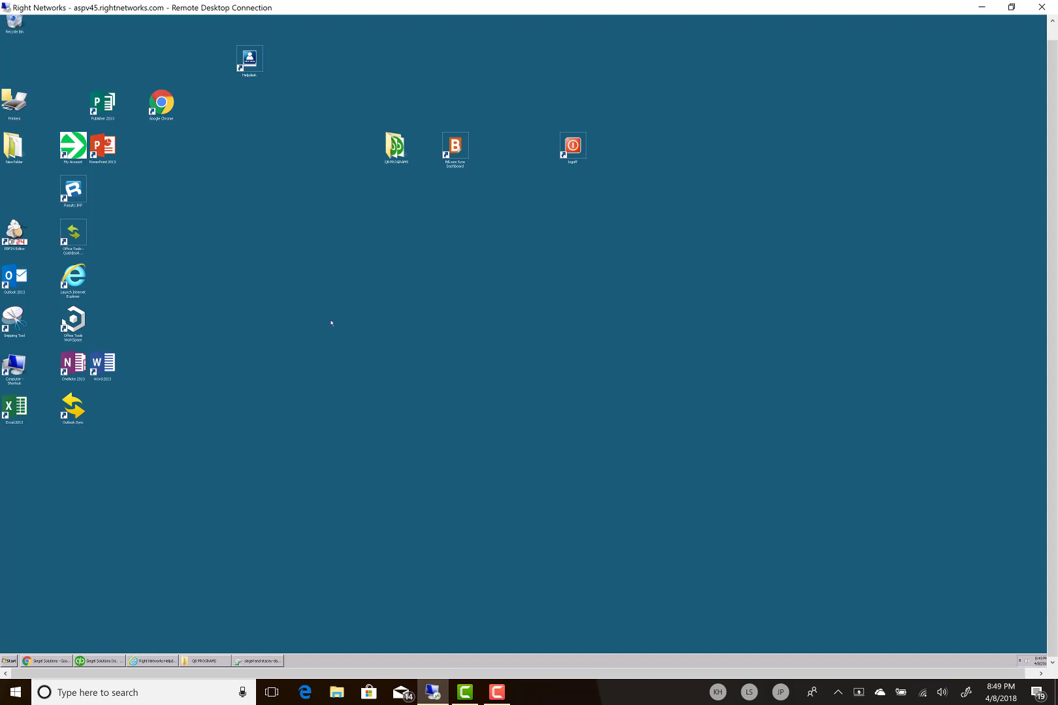
pyautogui.click(395, 144)
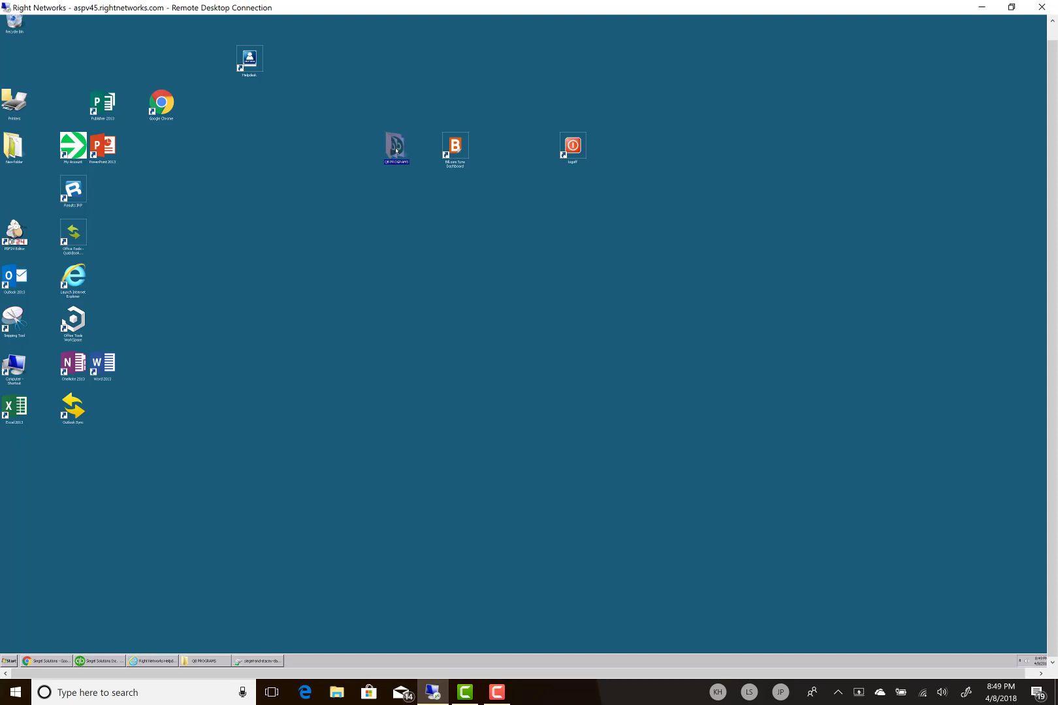
pyautogui.moveTo(395, 149); pyautogui.dragTo(278, 192)
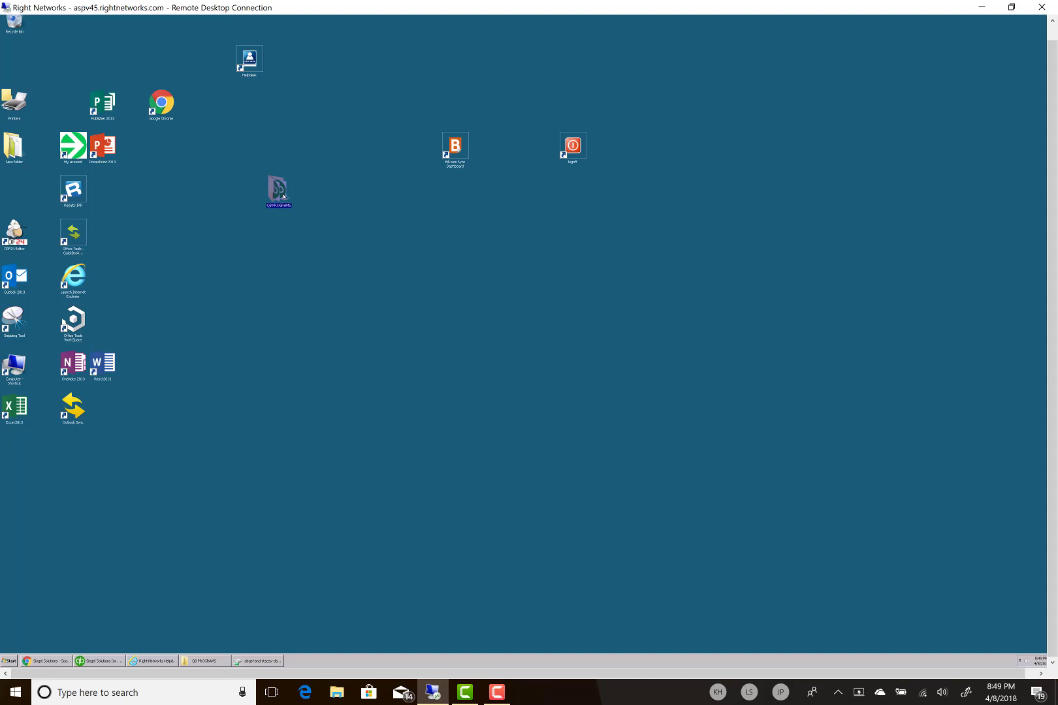
pyautogui.doubleClick(279, 190)
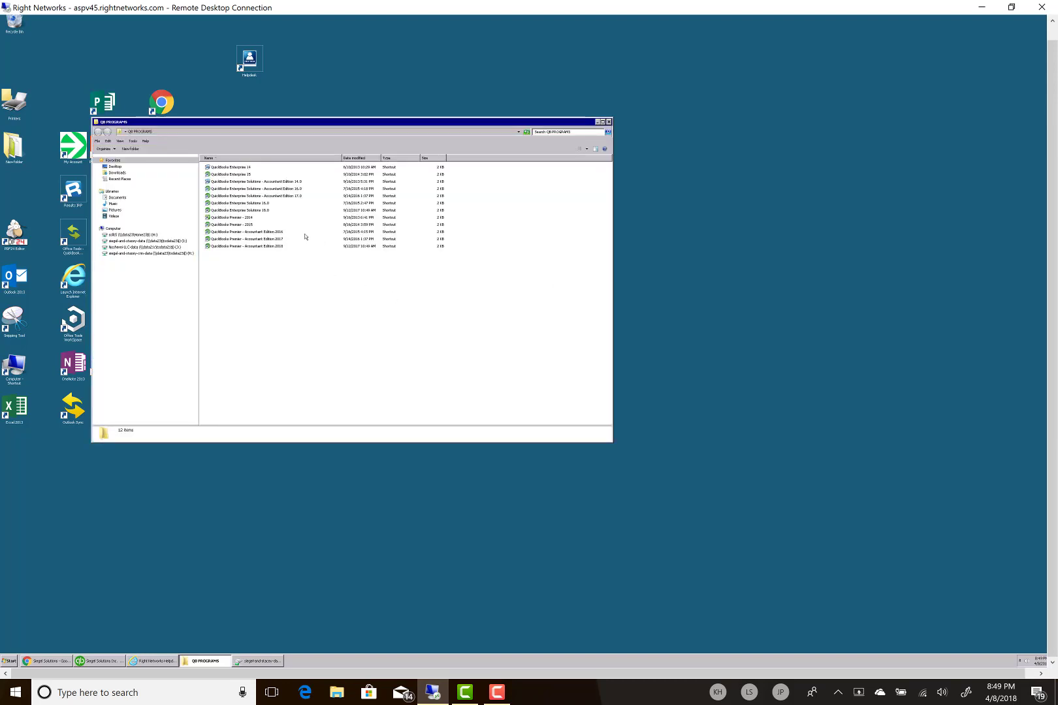
pyautogui.moveTo(264, 194)
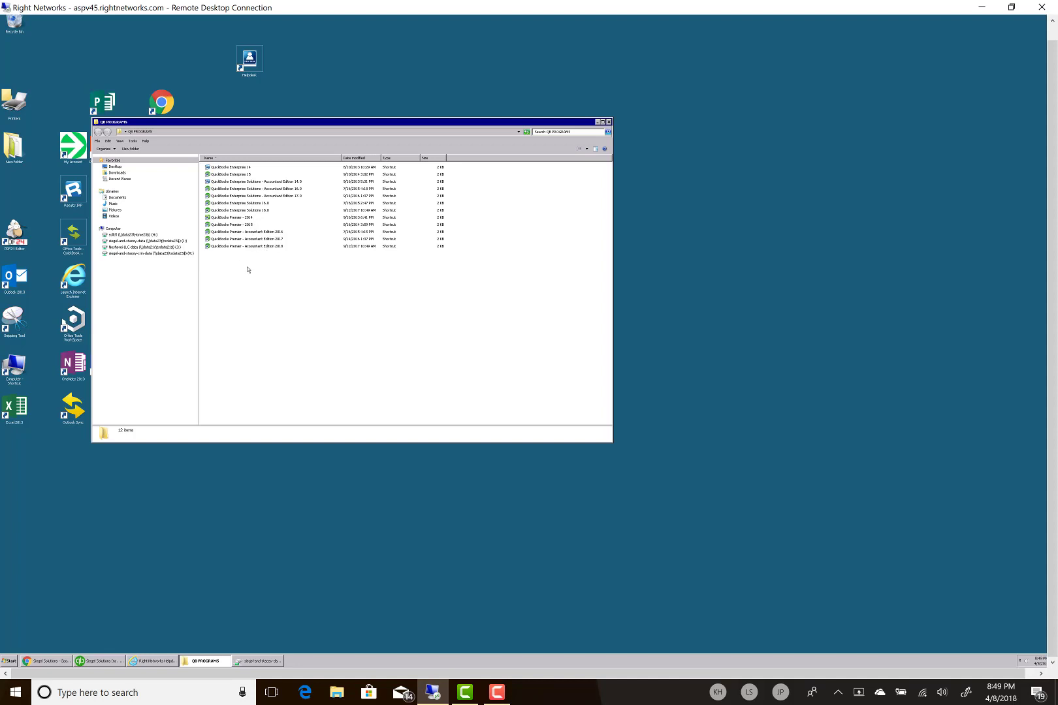
pyautogui.moveTo(249, 252)
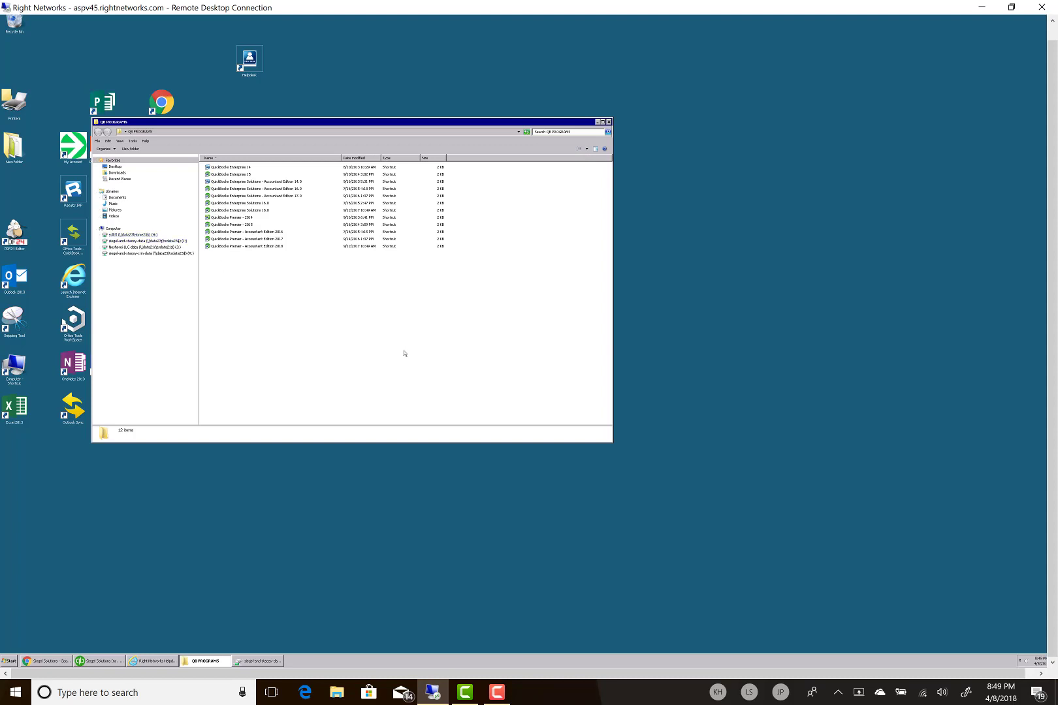
pyautogui.moveTo(399, 349)
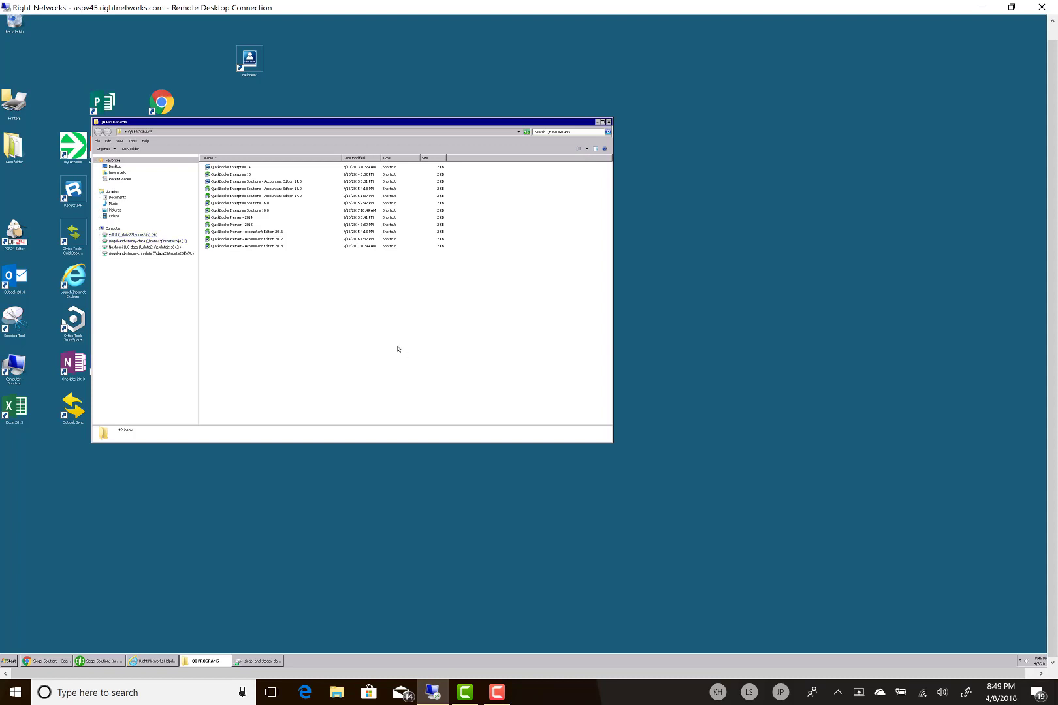
pyautogui.moveTo(288, 242)
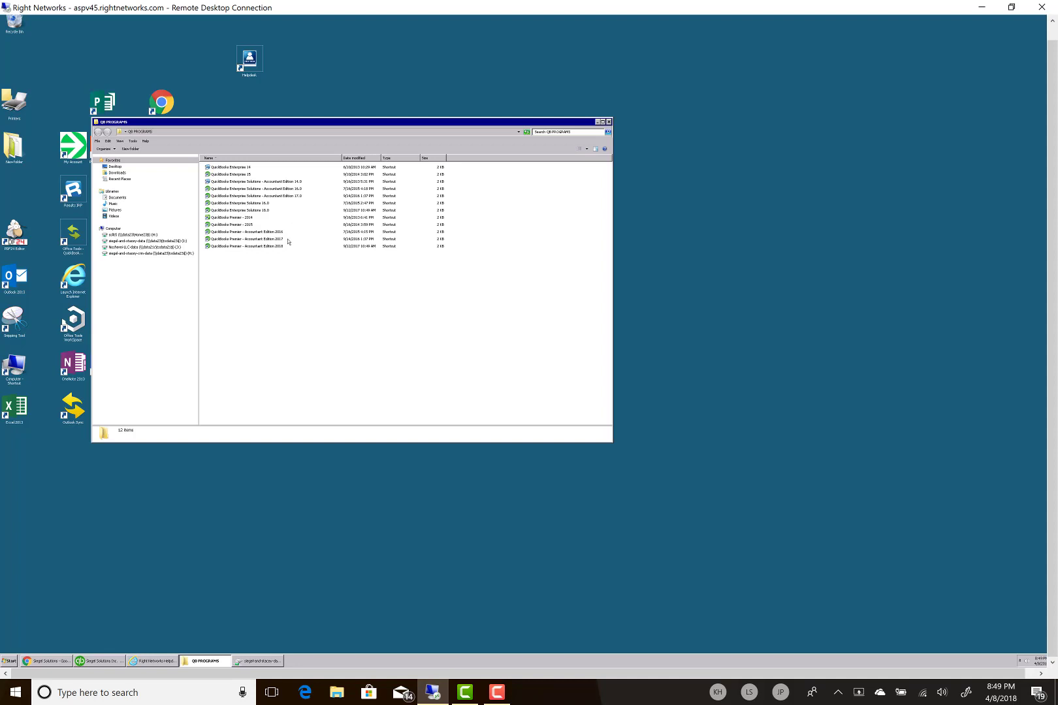
pyautogui.moveTo(263, 247)
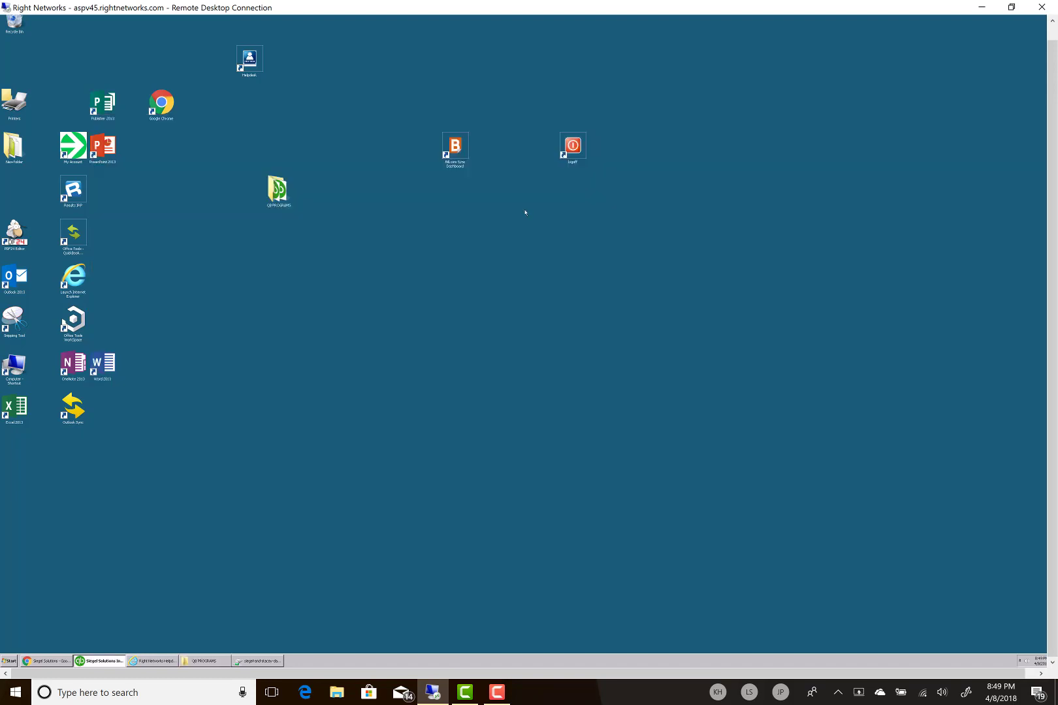
pyautogui.moveTo(7, 656)
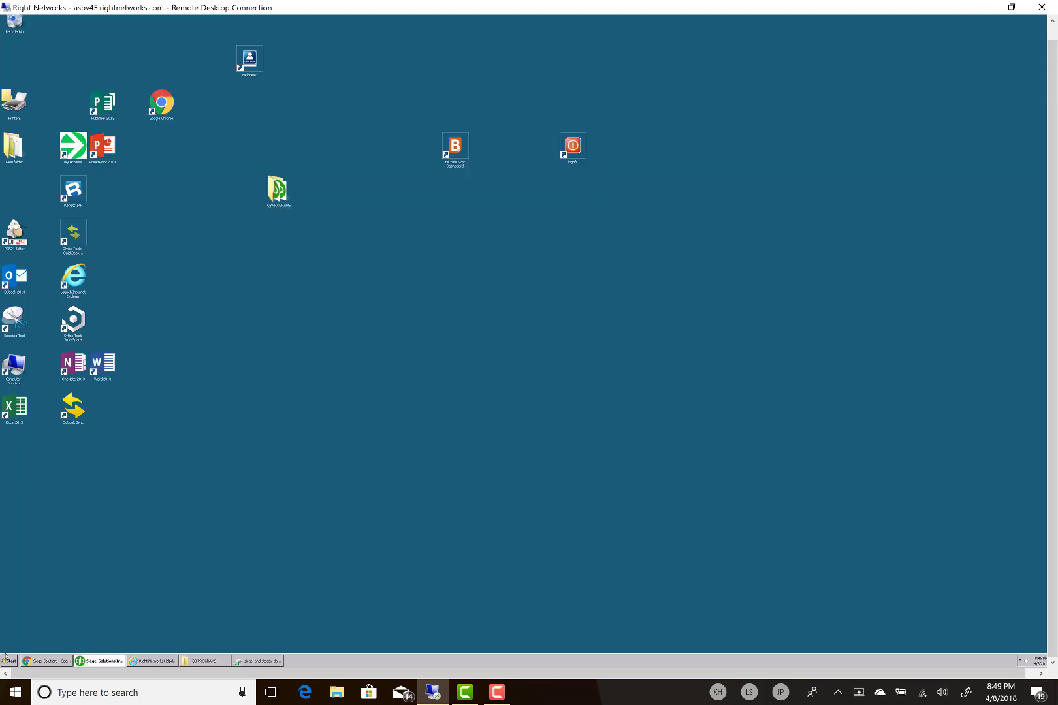
# Open Computer from the remote Start menu and open a data drive's client folders
pyautogui.click(8, 692)
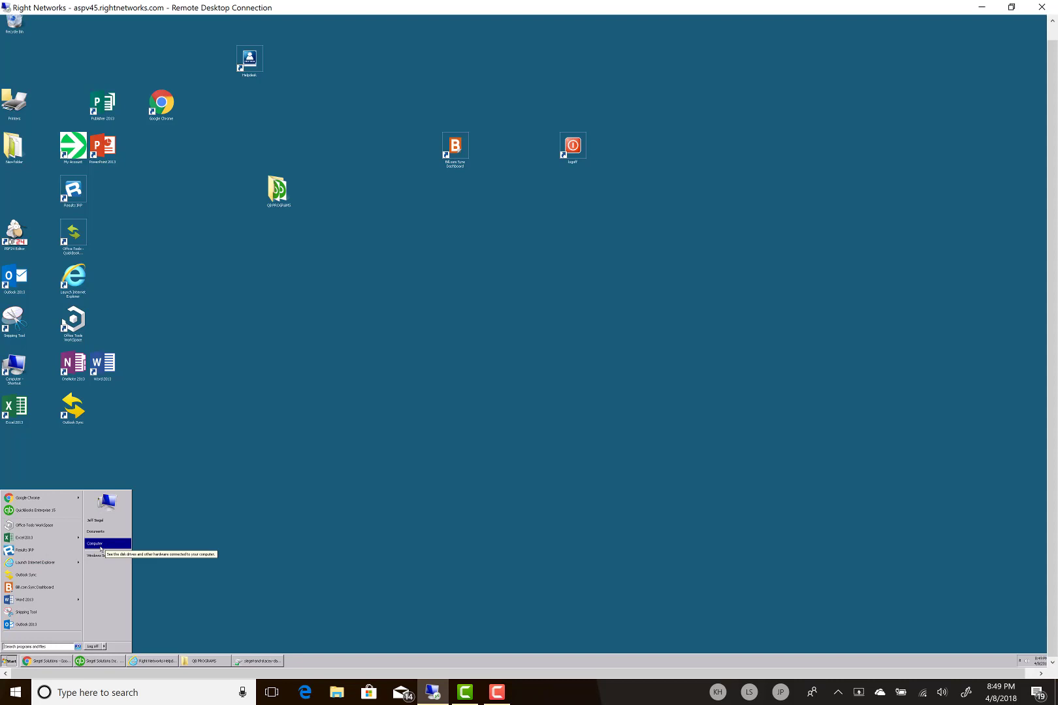
pyautogui.click(95, 544)
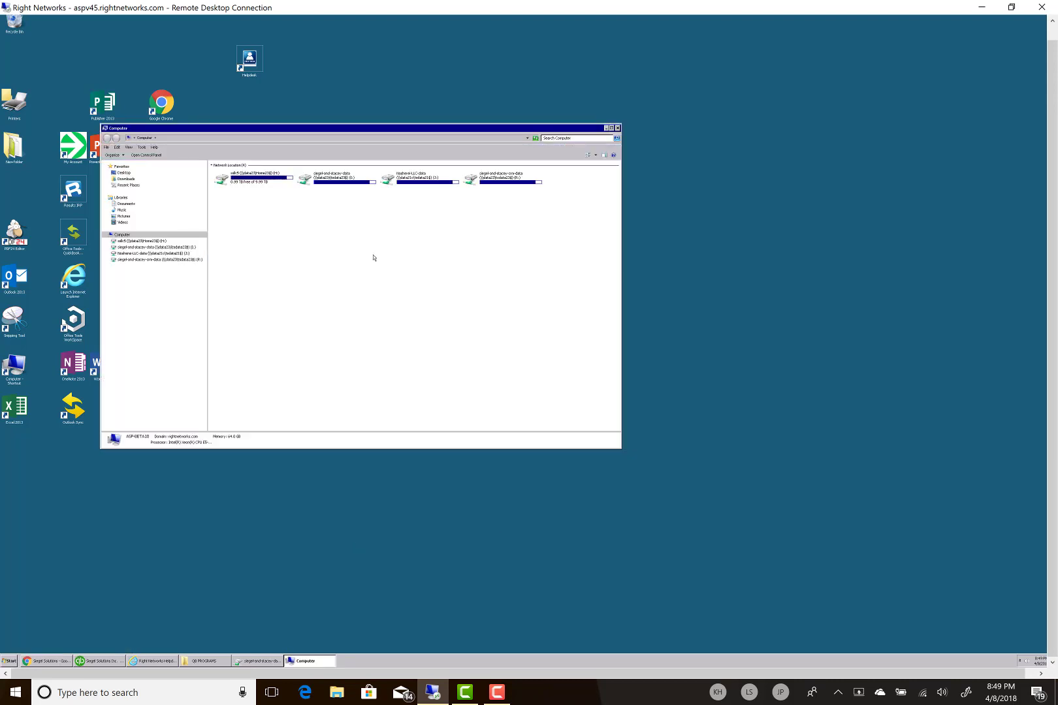
pyautogui.doubleClick(328, 173)
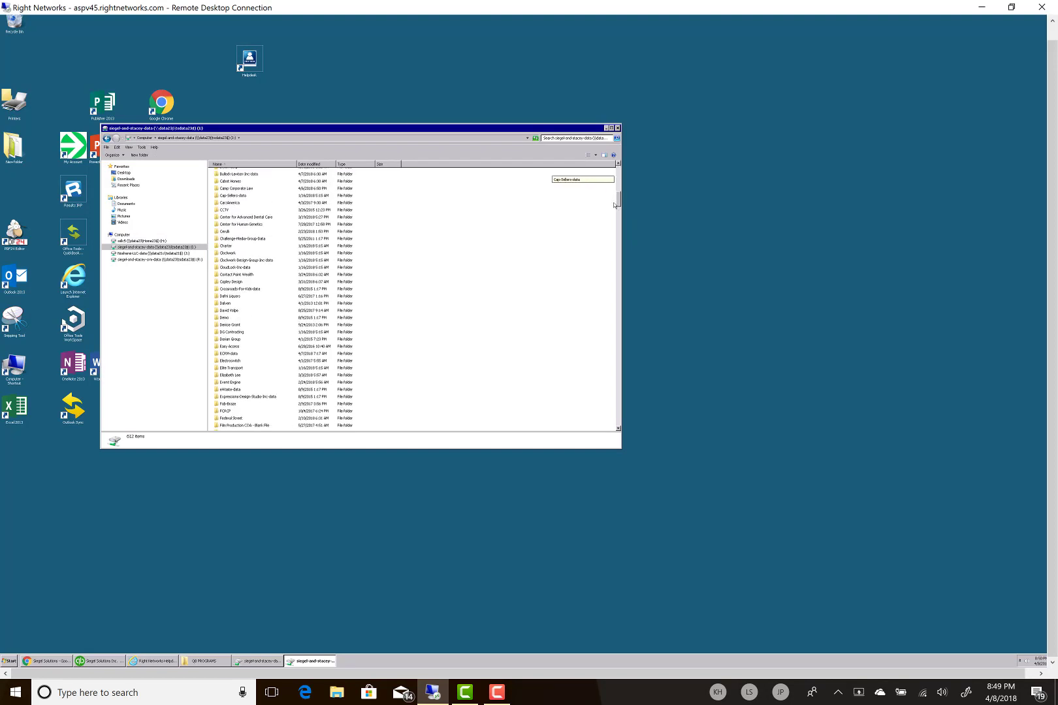
# Scroll down through the client data folder list in Explorer
pyautogui.scroll(-3)
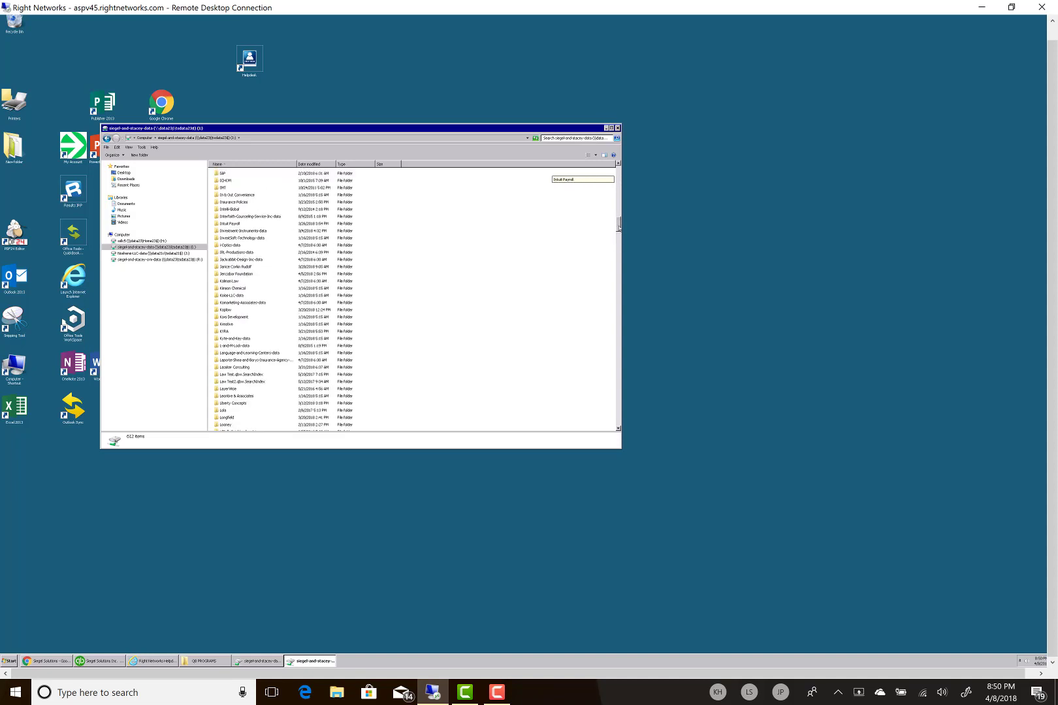
pyautogui.scroll(-3)
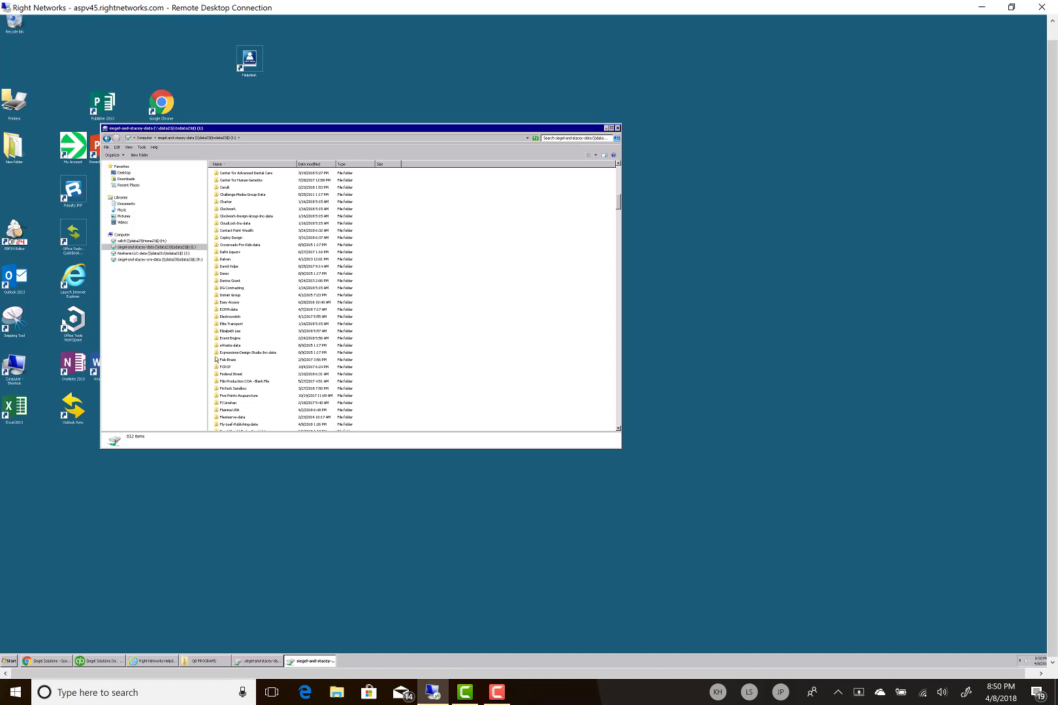
pyautogui.moveTo(227, 360)
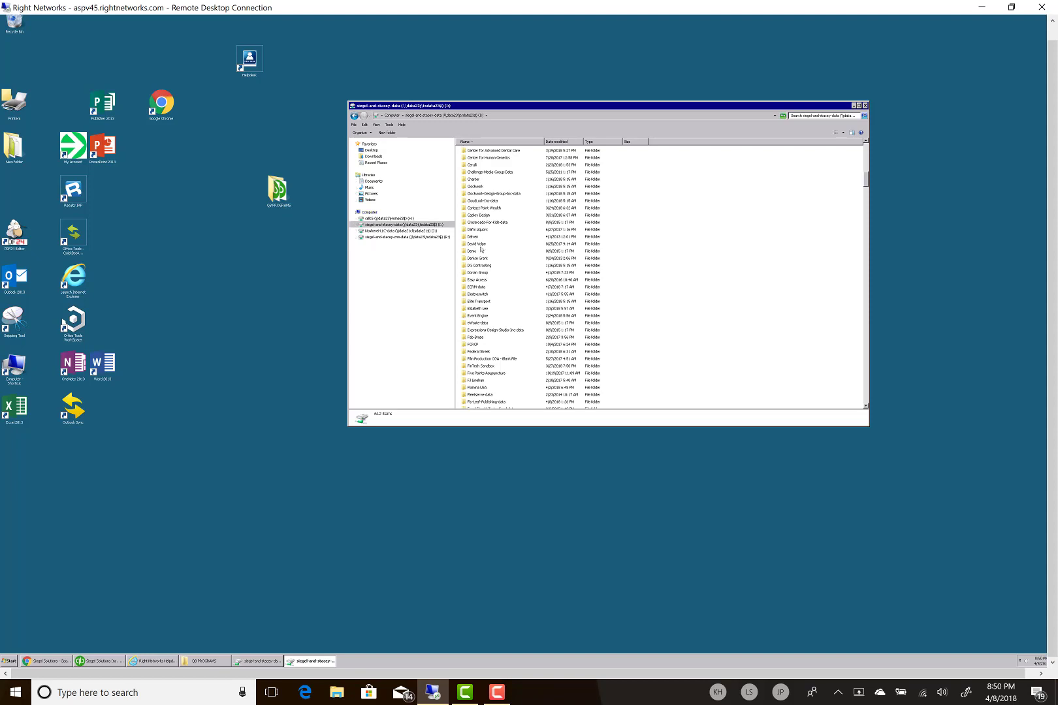
pyautogui.moveTo(43, 168)
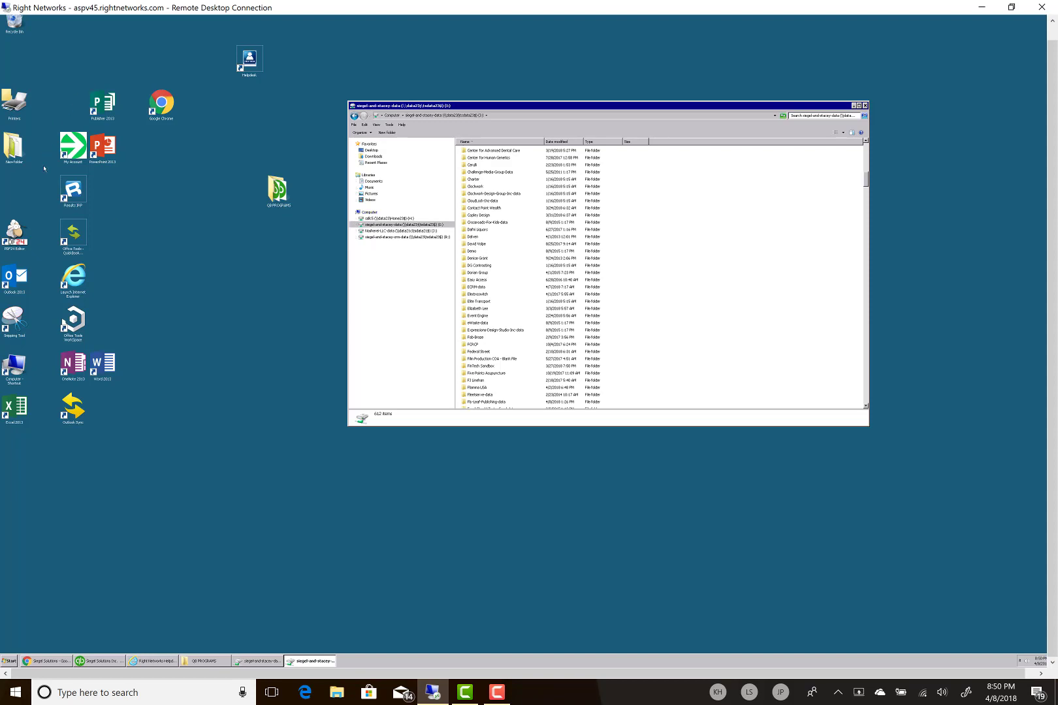
pyautogui.moveTo(137, 347)
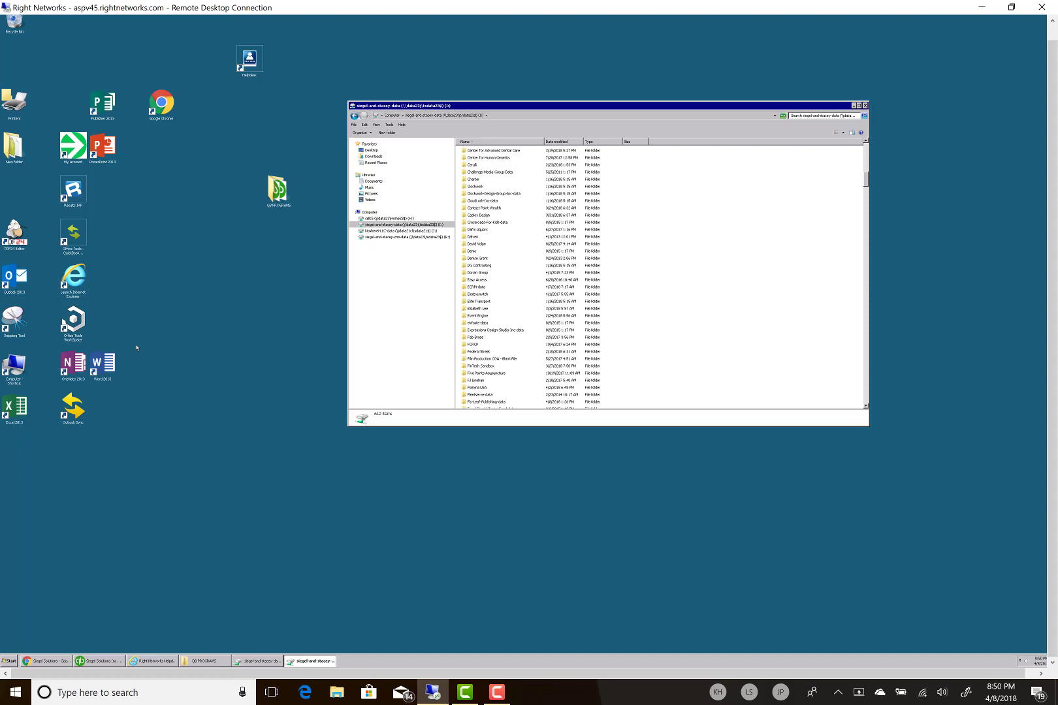
pyautogui.moveTo(130, 331)
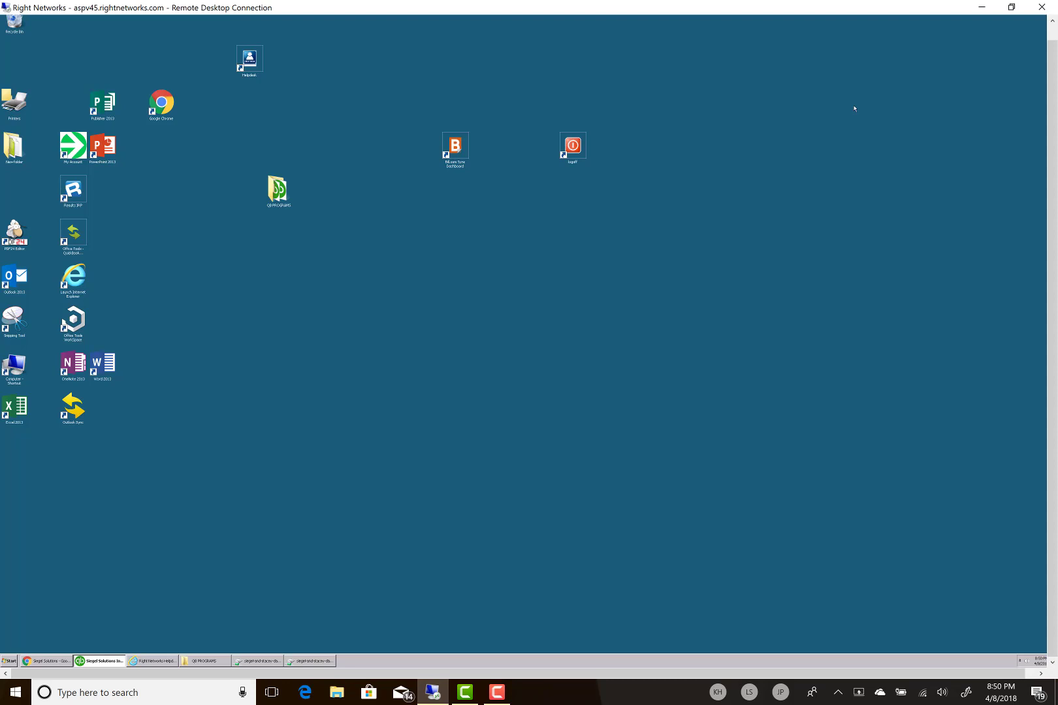
pyautogui.moveTo(466, 136)
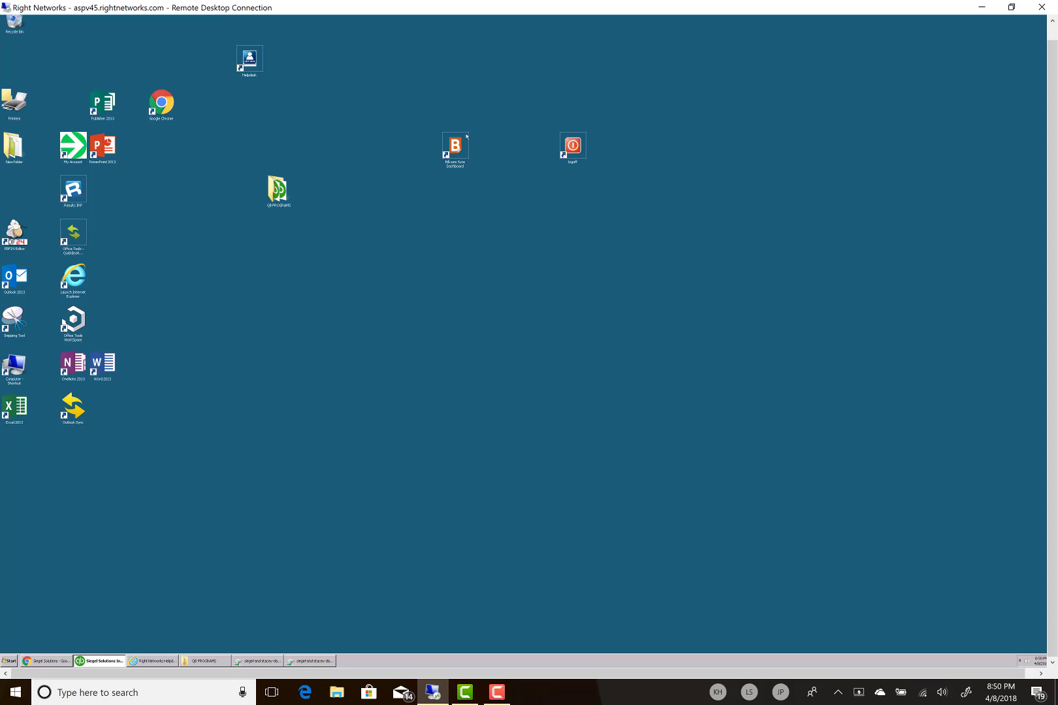
pyautogui.moveTo(457, 185)
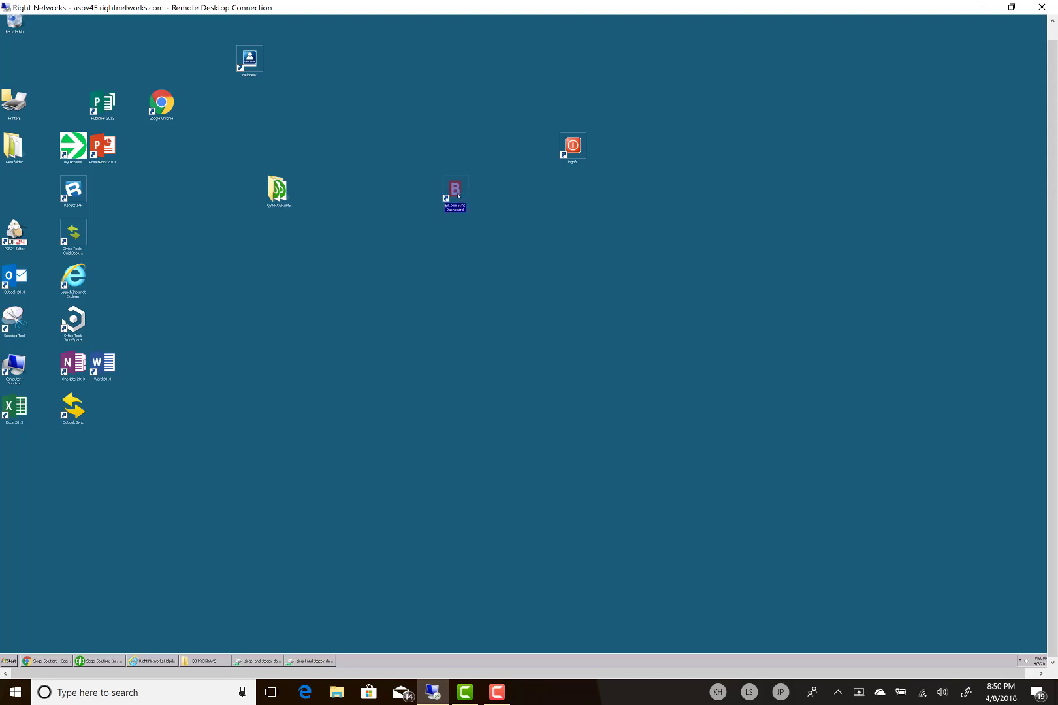
# Sync Siegel Solutions in Bill.com Sync Dashboard and minimize the completed results window
pyautogui.doubleClick(455, 188)
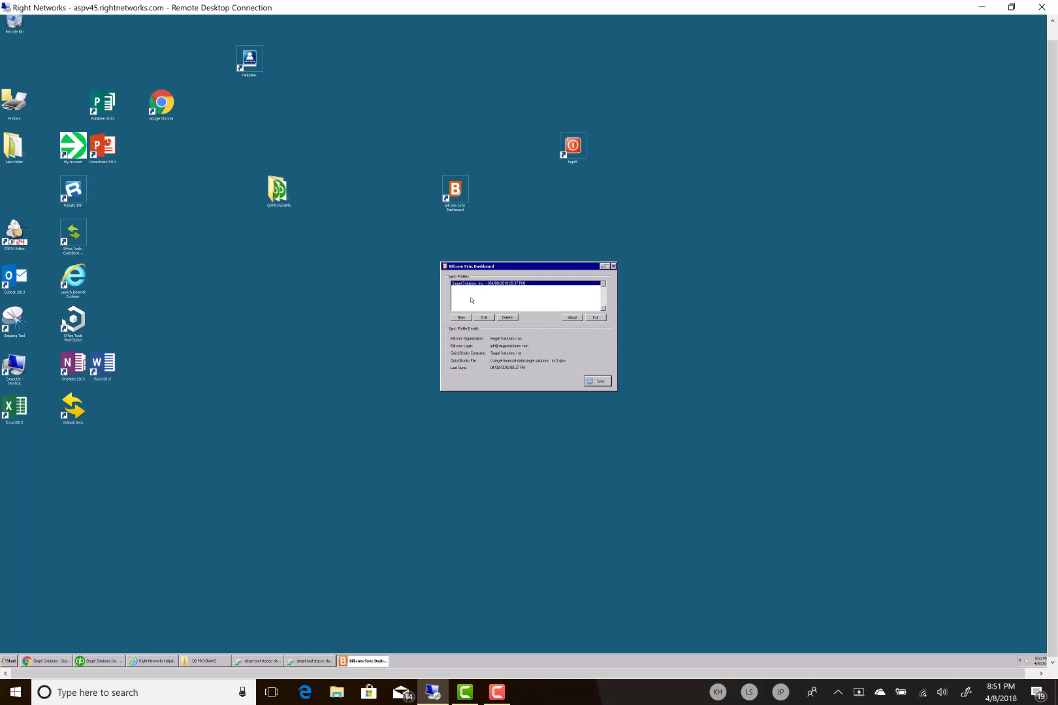
pyautogui.moveTo(348, 311)
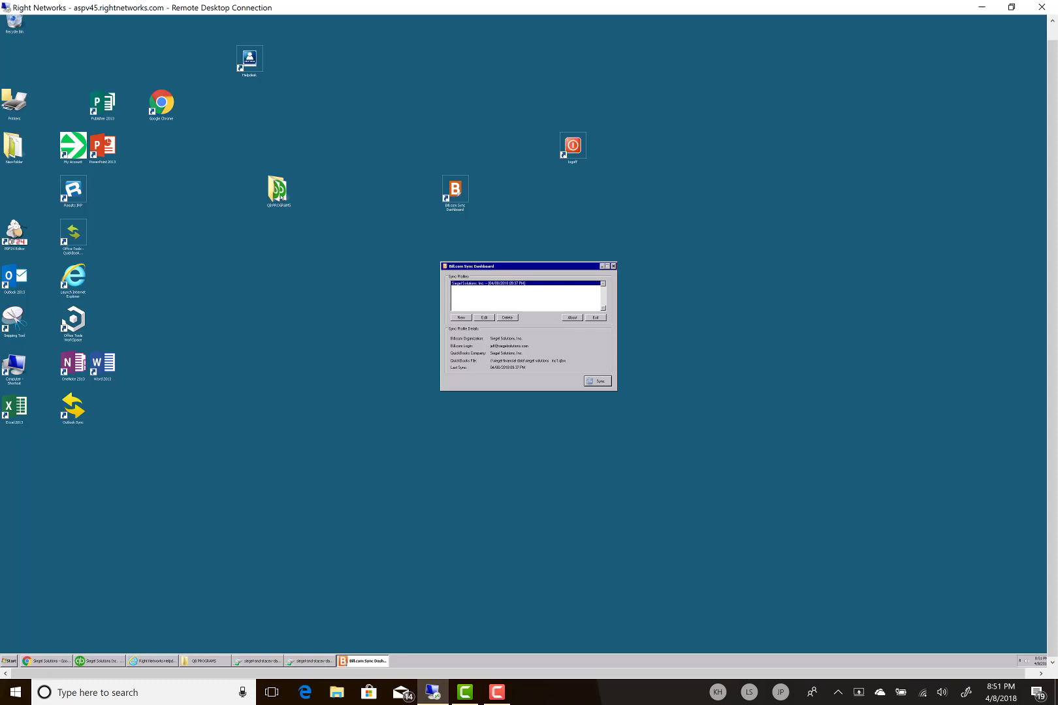
pyautogui.click(596, 381)
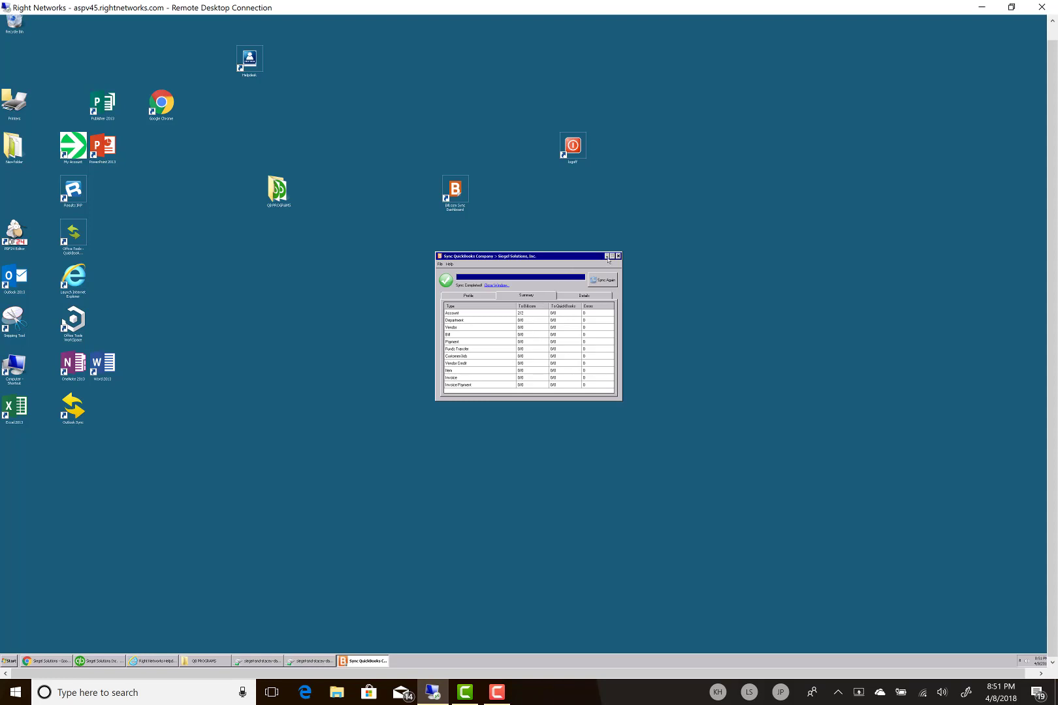
pyautogui.click(608, 256)
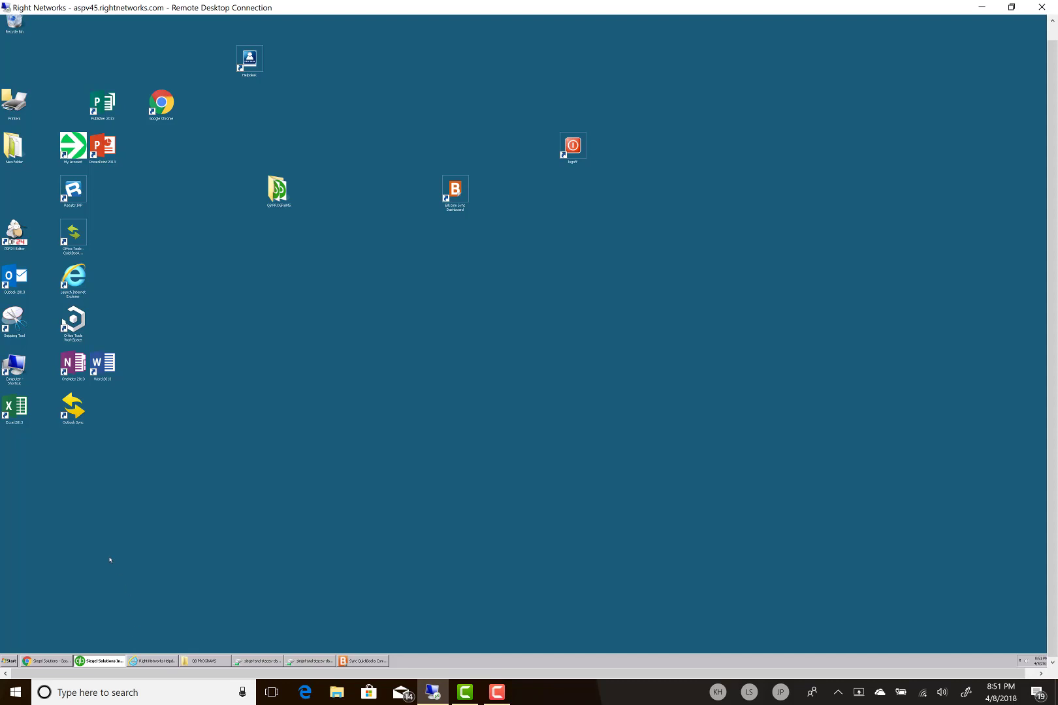
pyautogui.moveTo(75, 330)
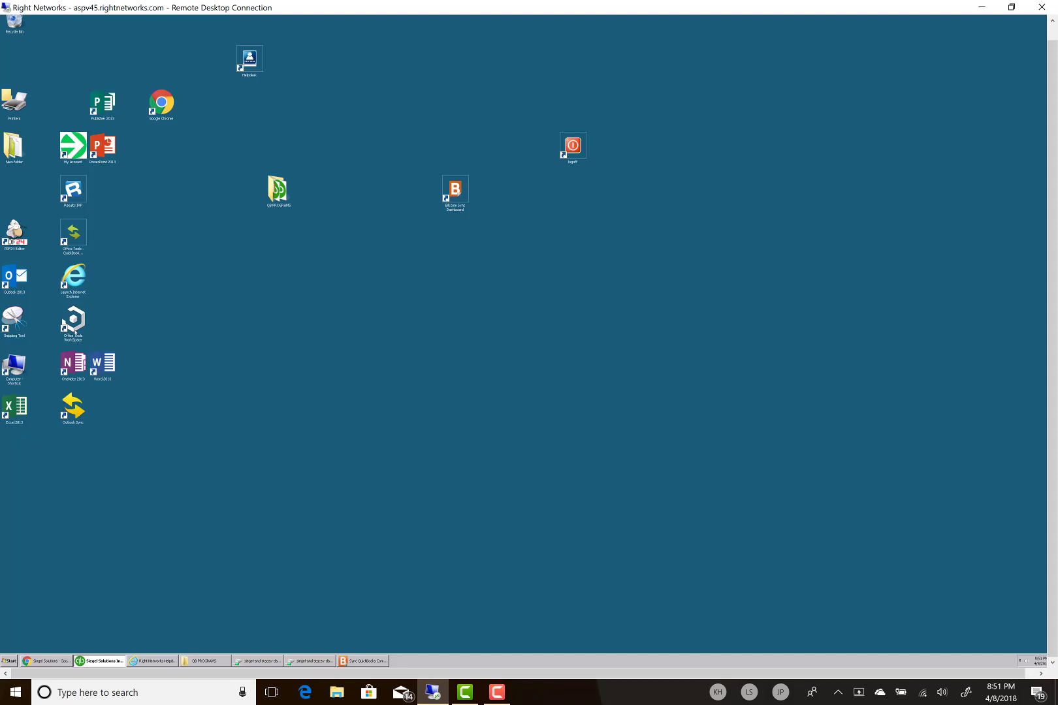
pyautogui.moveTo(96, 306)
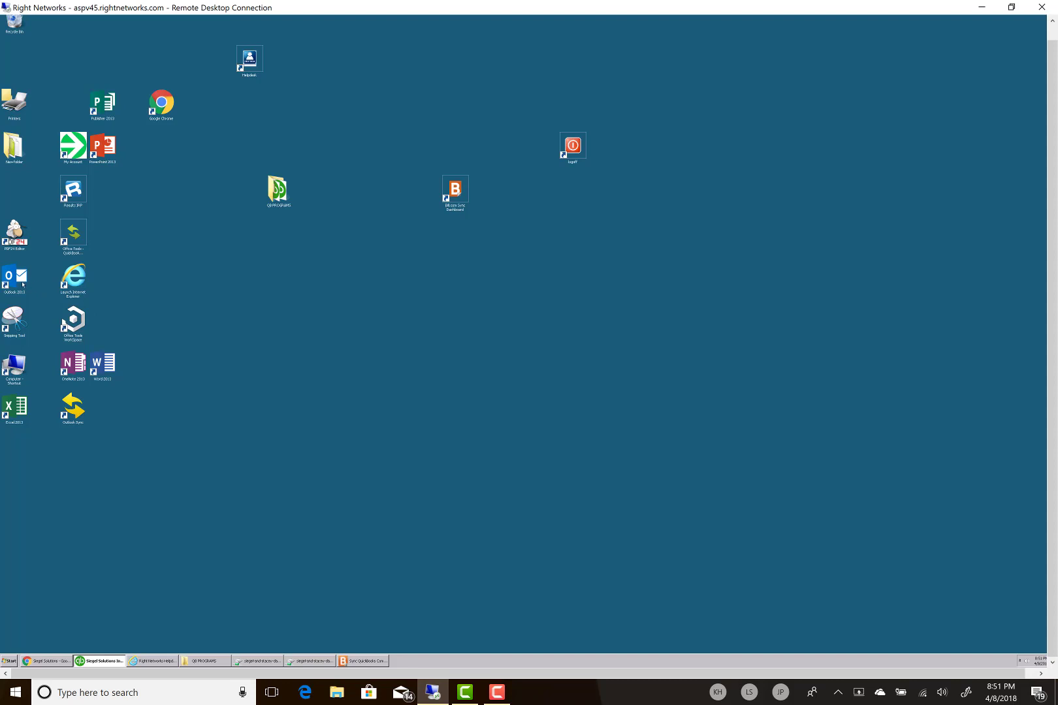
pyautogui.moveTo(264, 65)
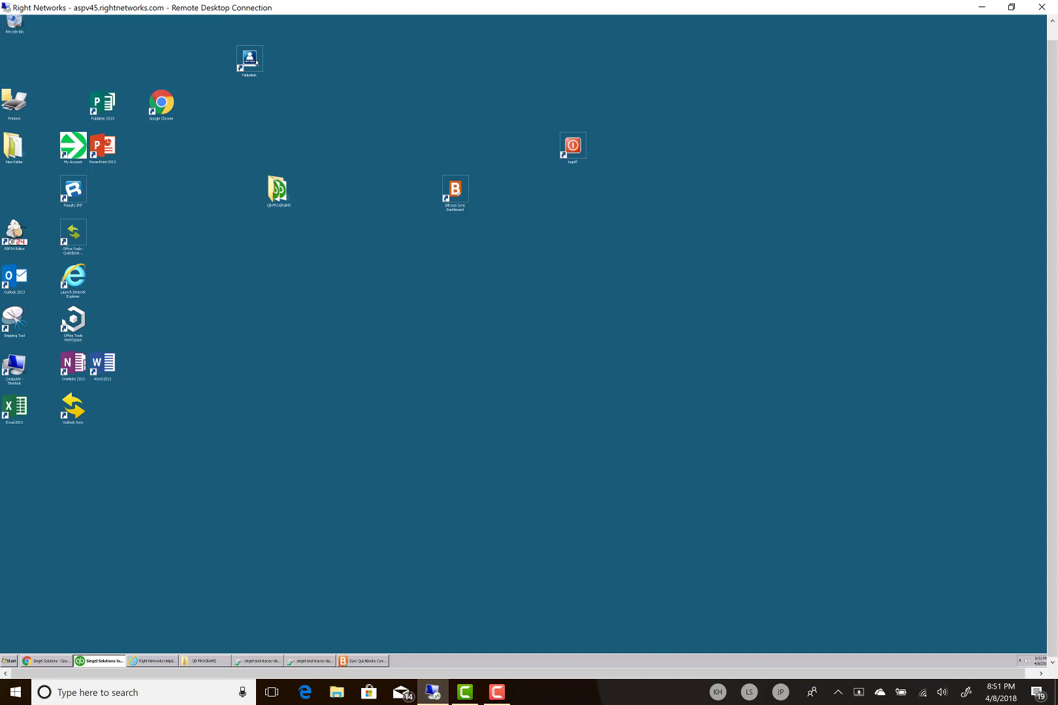
pyautogui.click(14, 102)
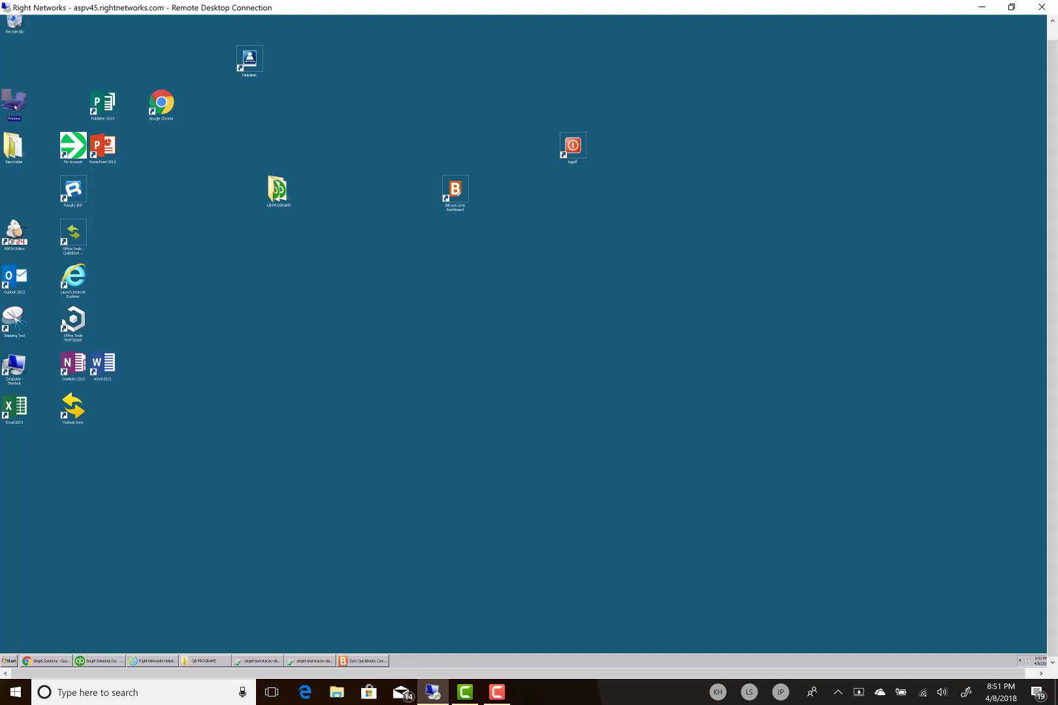
pyautogui.moveTo(375, 427)
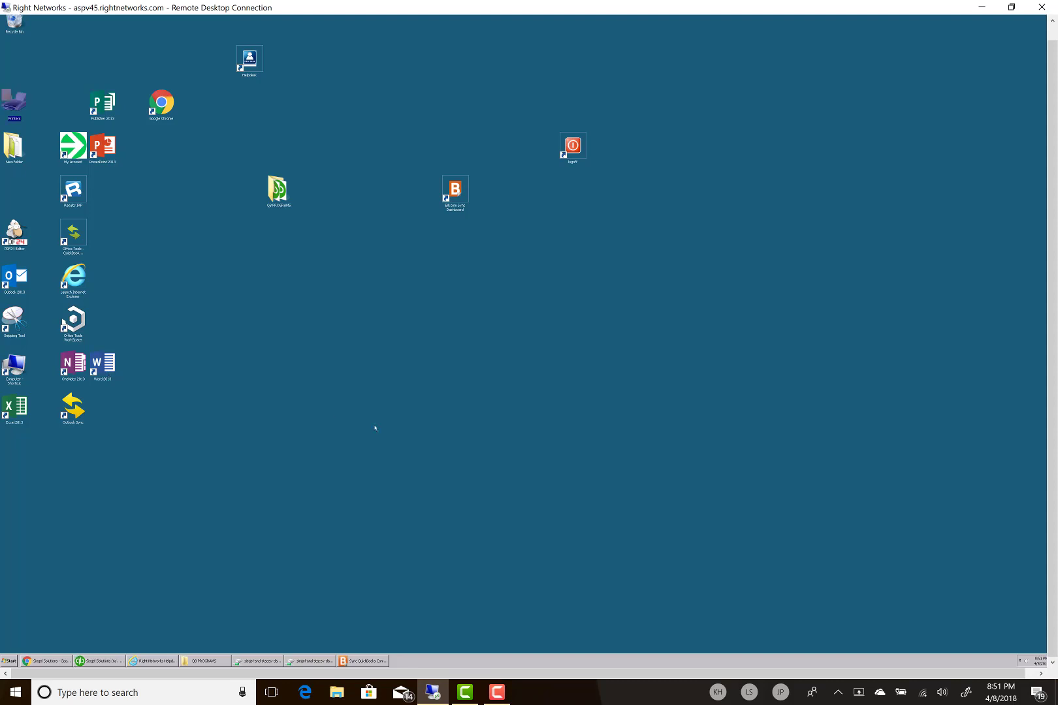
pyautogui.moveTo(688, 385)
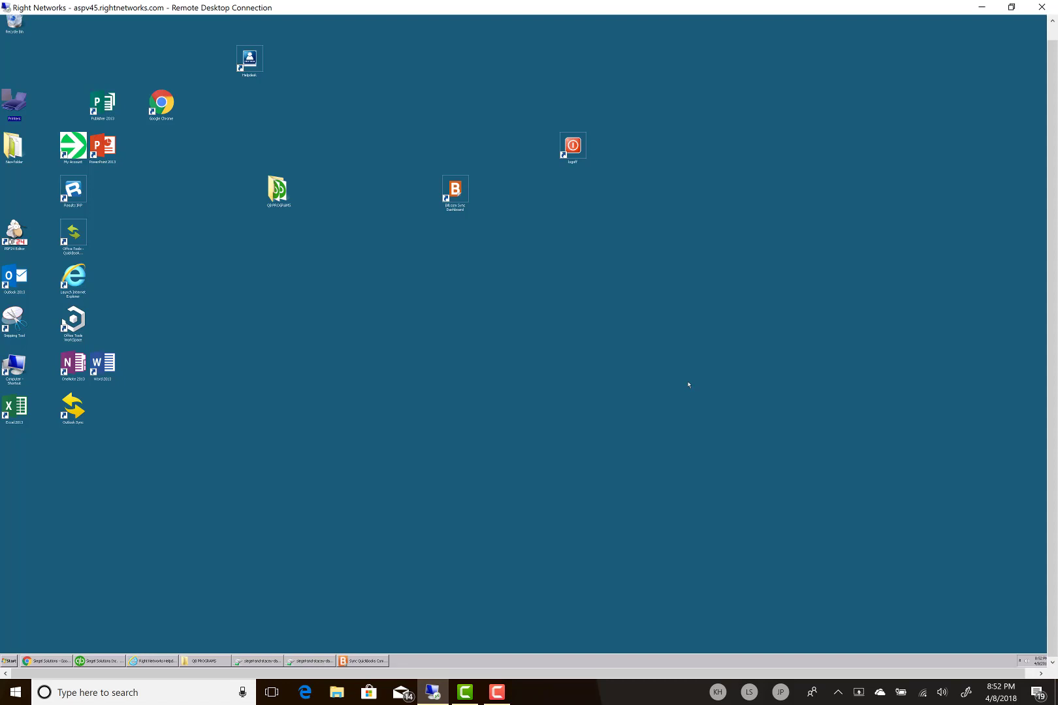
pyautogui.moveTo(1002, 20)
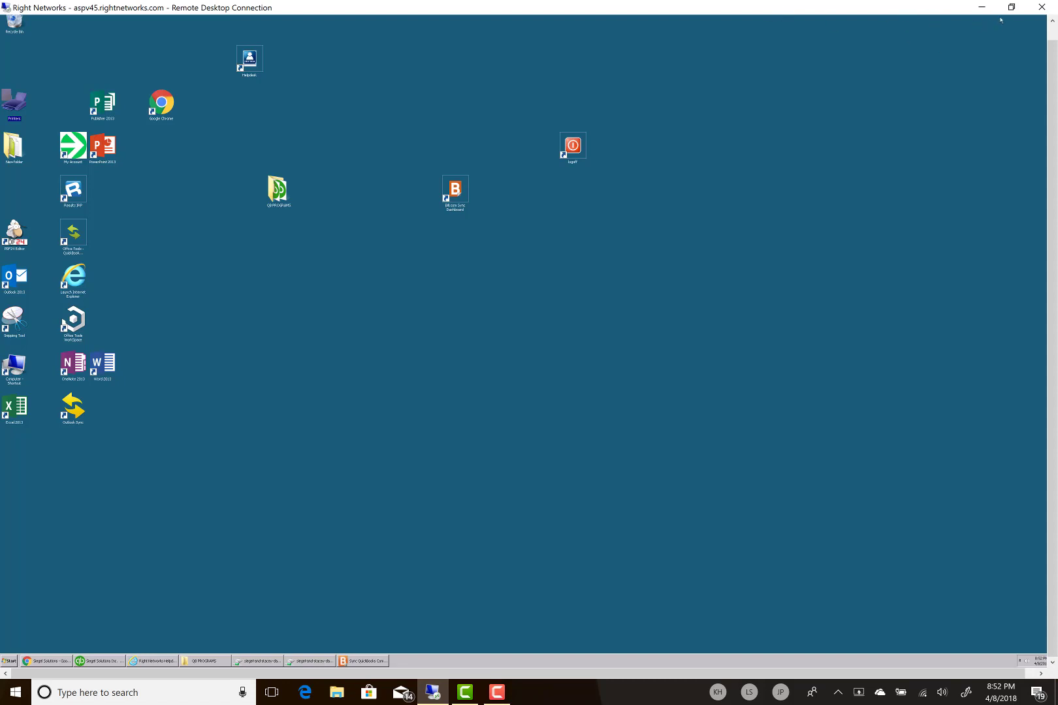
pyautogui.click(1011, 7)
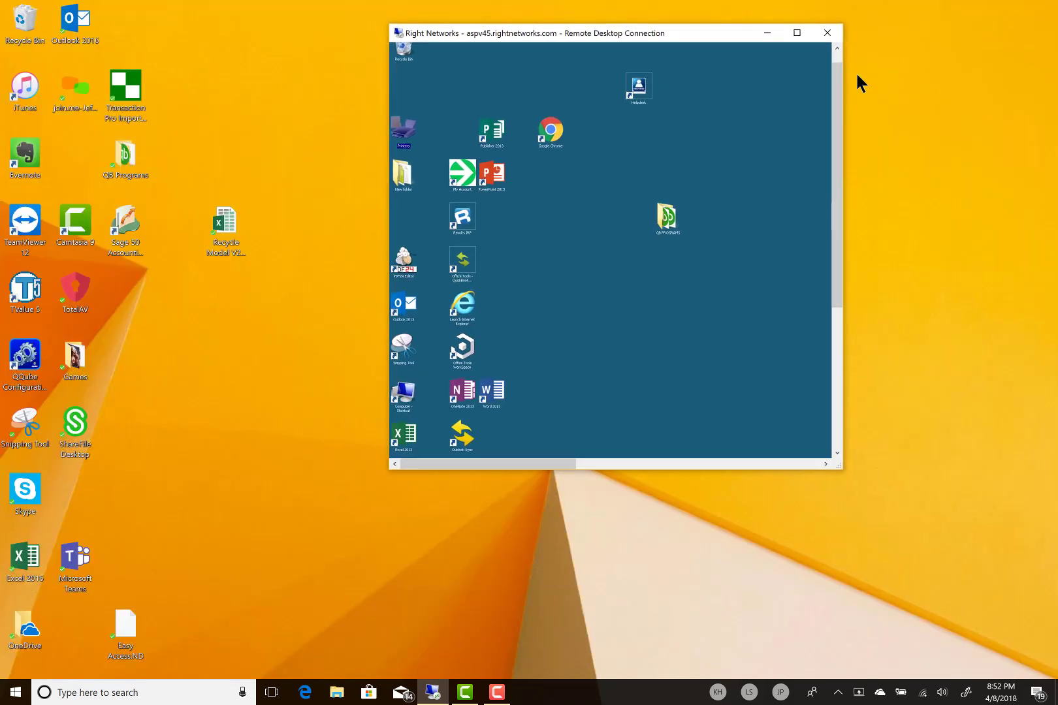
pyautogui.moveTo(648, 40)
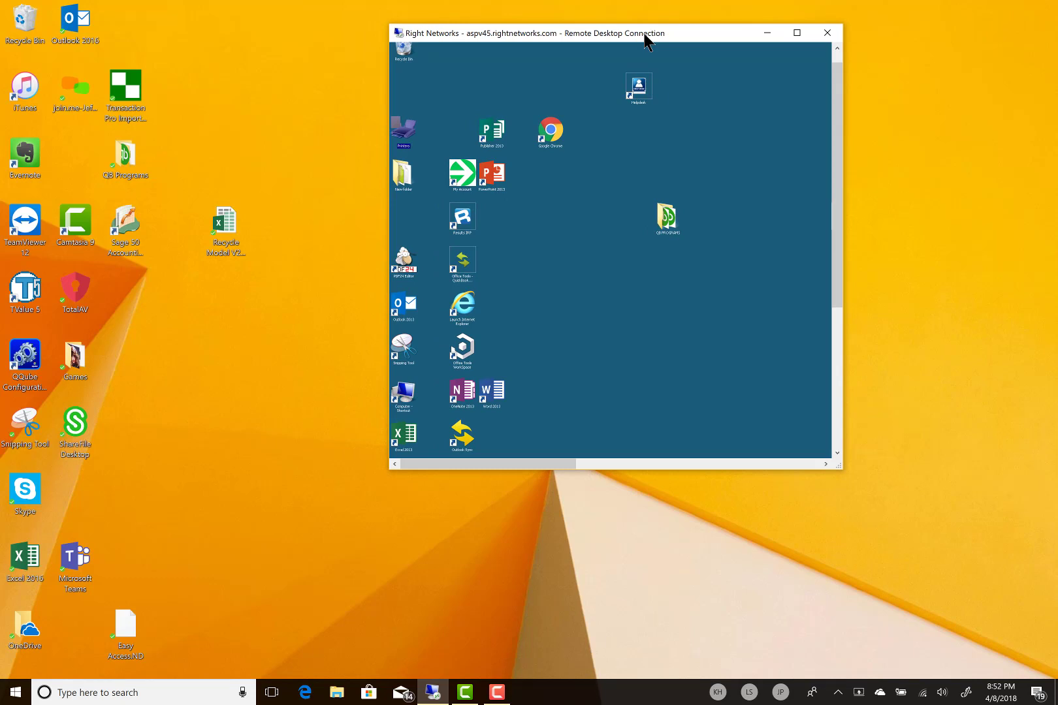
pyautogui.moveTo(635, 286)
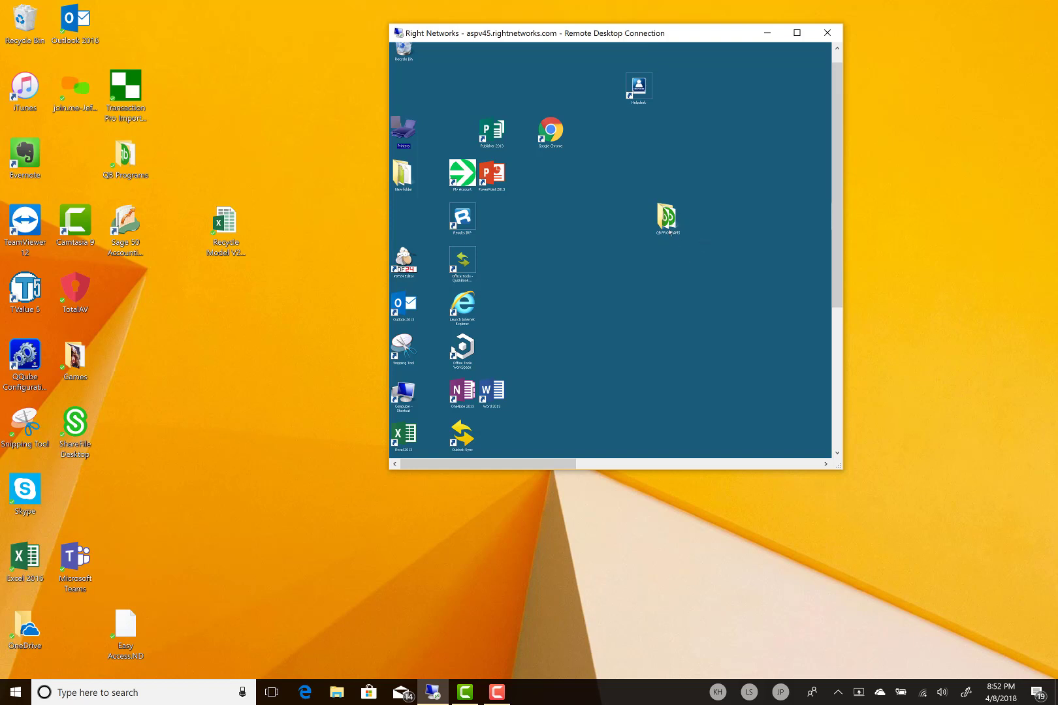
pyautogui.moveTo(530, 229)
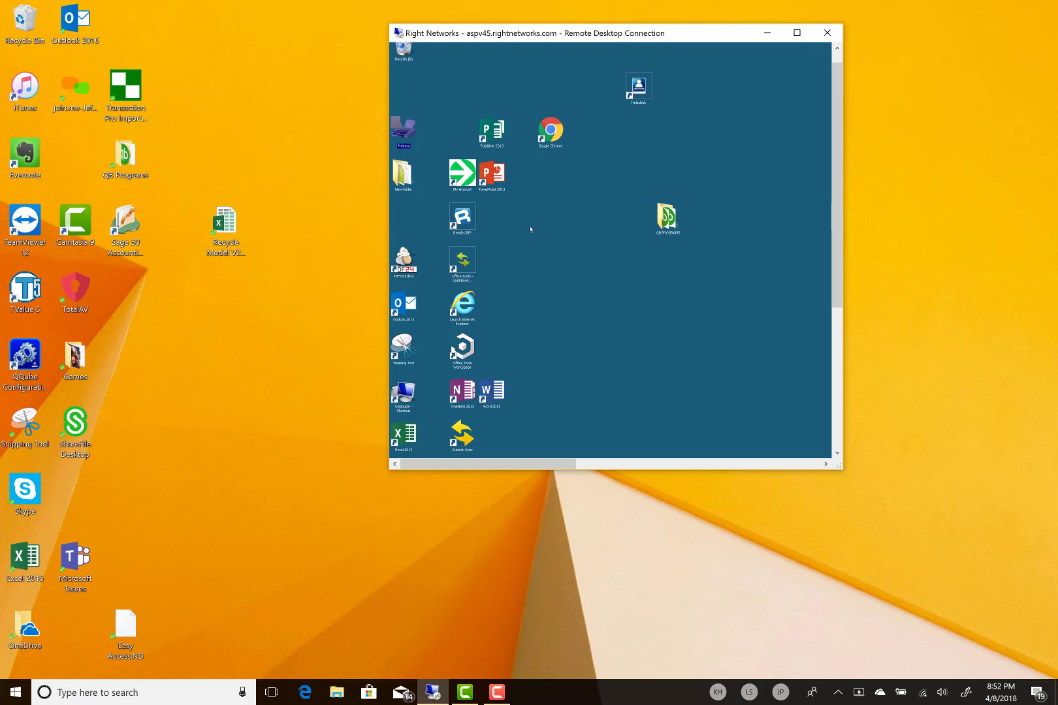
pyautogui.moveTo(502, 303)
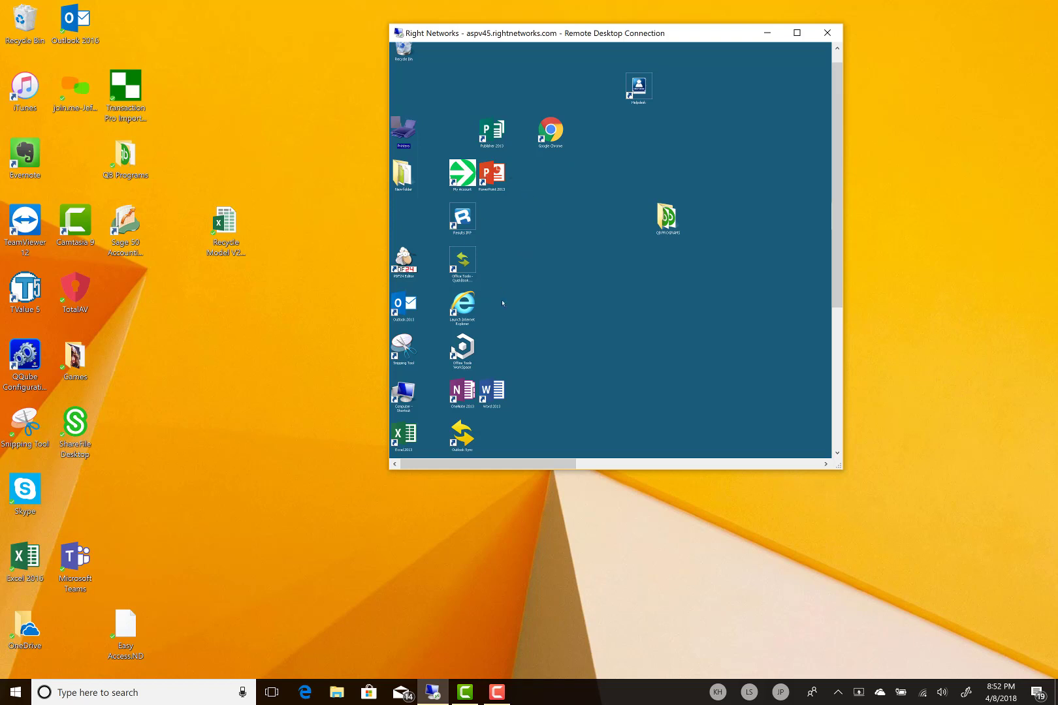
pyautogui.moveTo(675, 100)
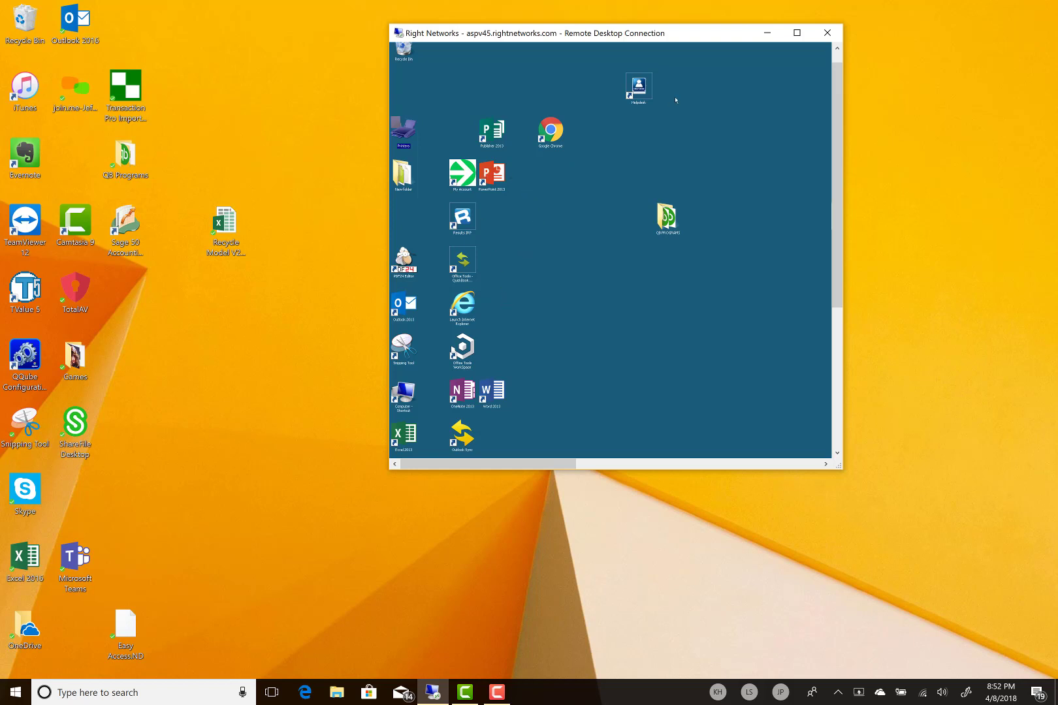
pyautogui.click(796, 33)
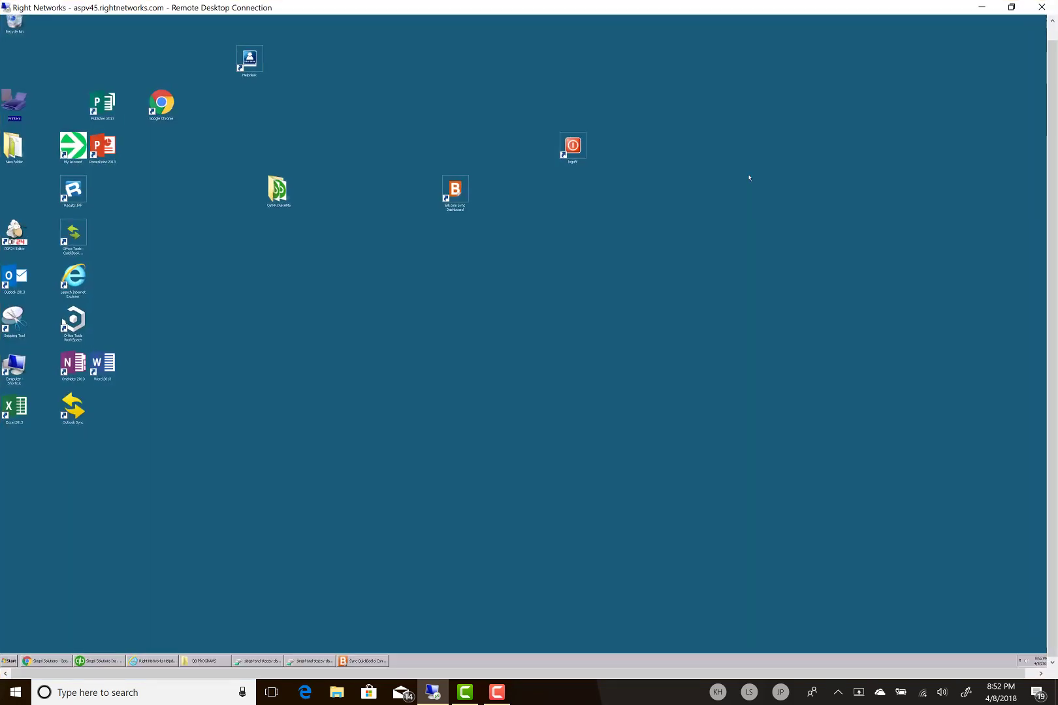